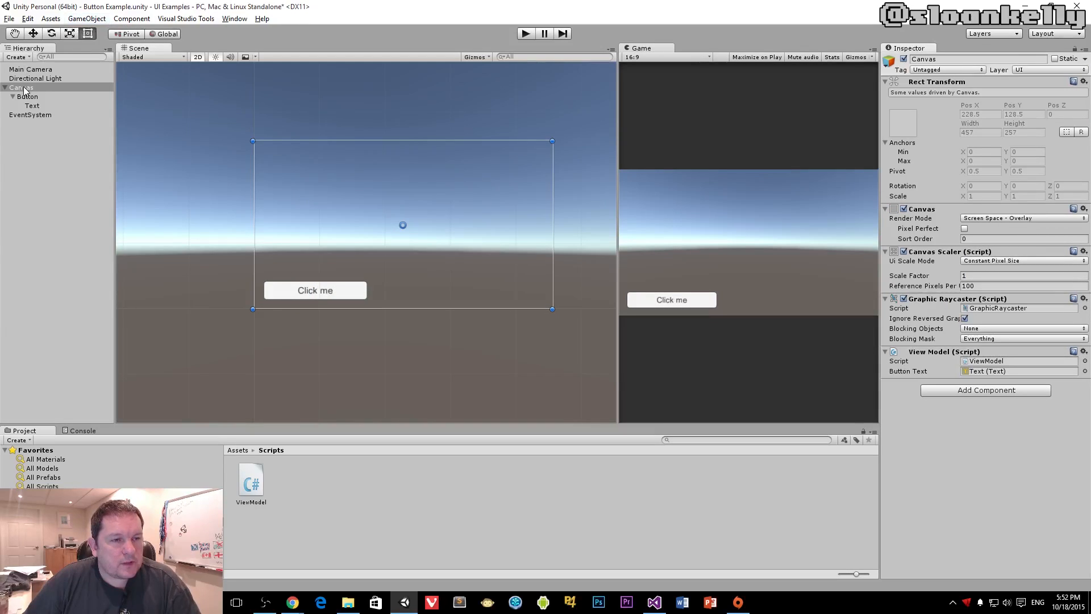
Step: Create a UI Slider under Canvas and drag it up and right, above the Click me button
right_click(19, 87)
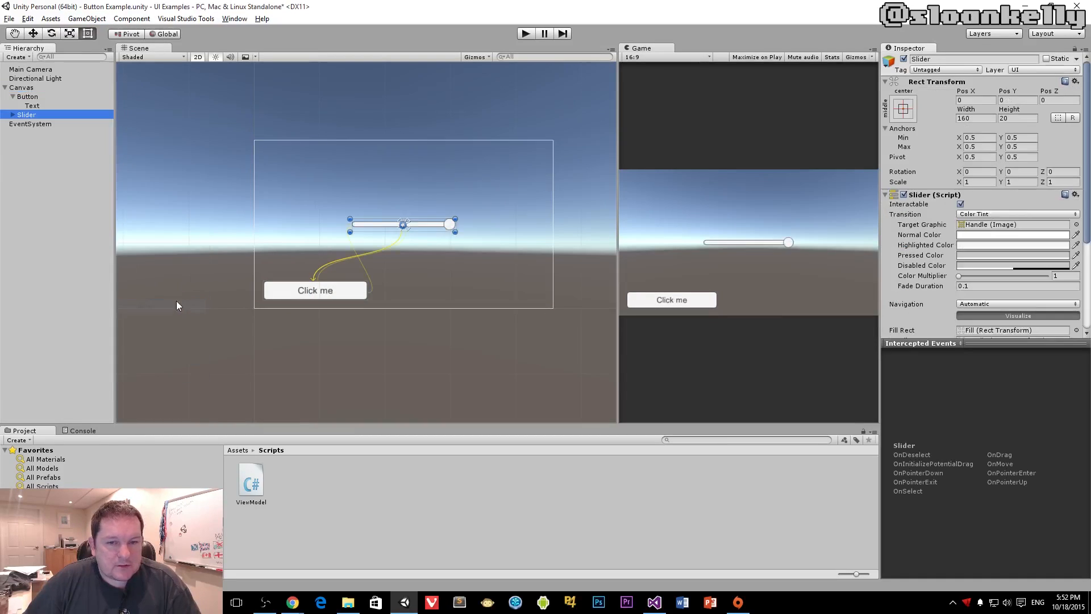
left_click_drag(402, 224, 449, 202)
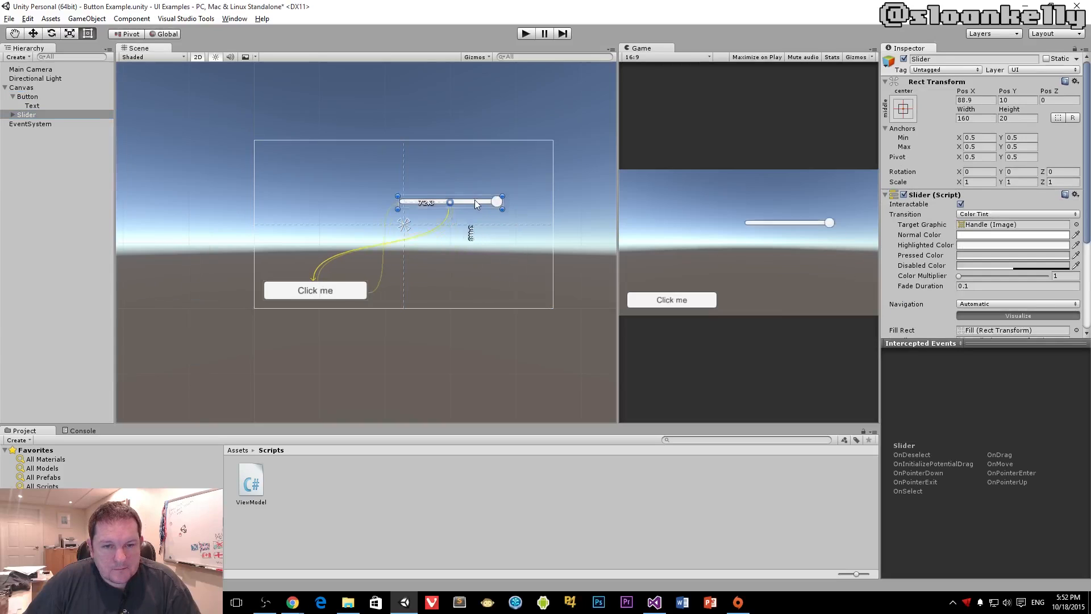
left_click_drag(476, 202, 445, 206)
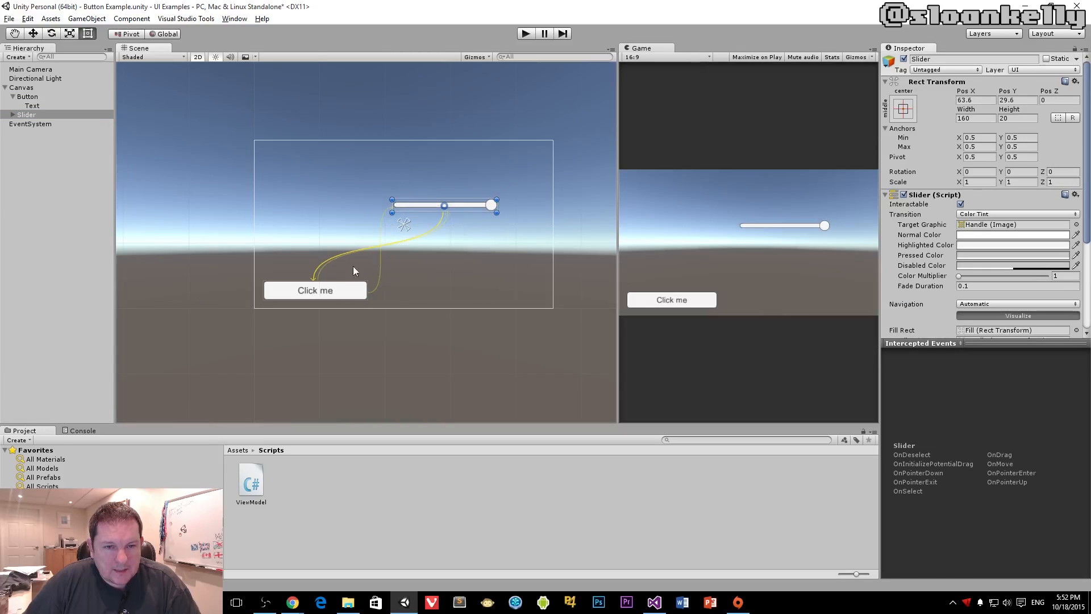
mouse_move(337, 268)
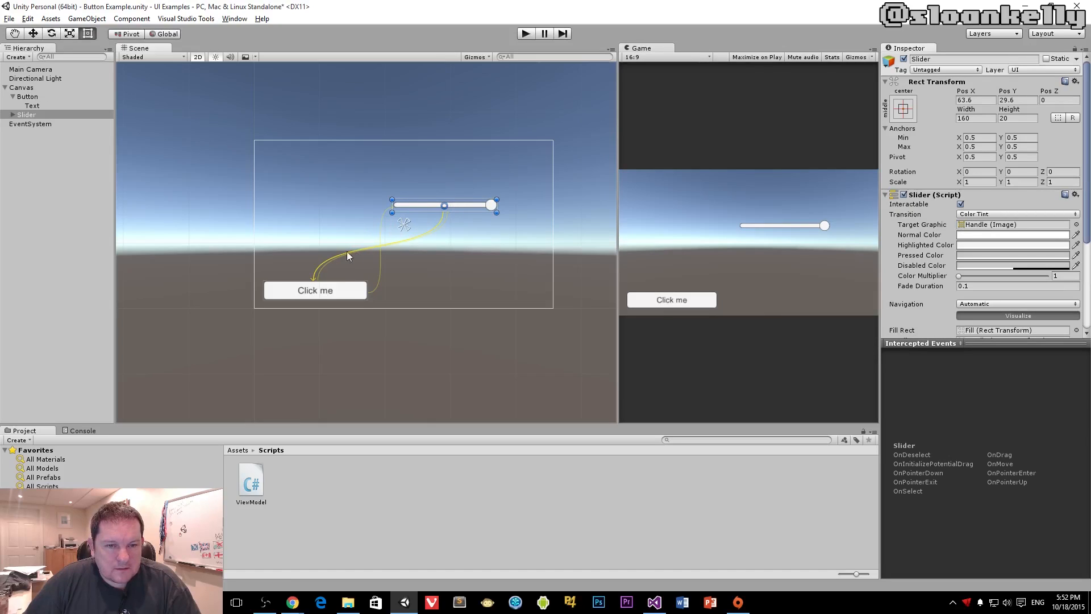
mouse_move(437, 210)
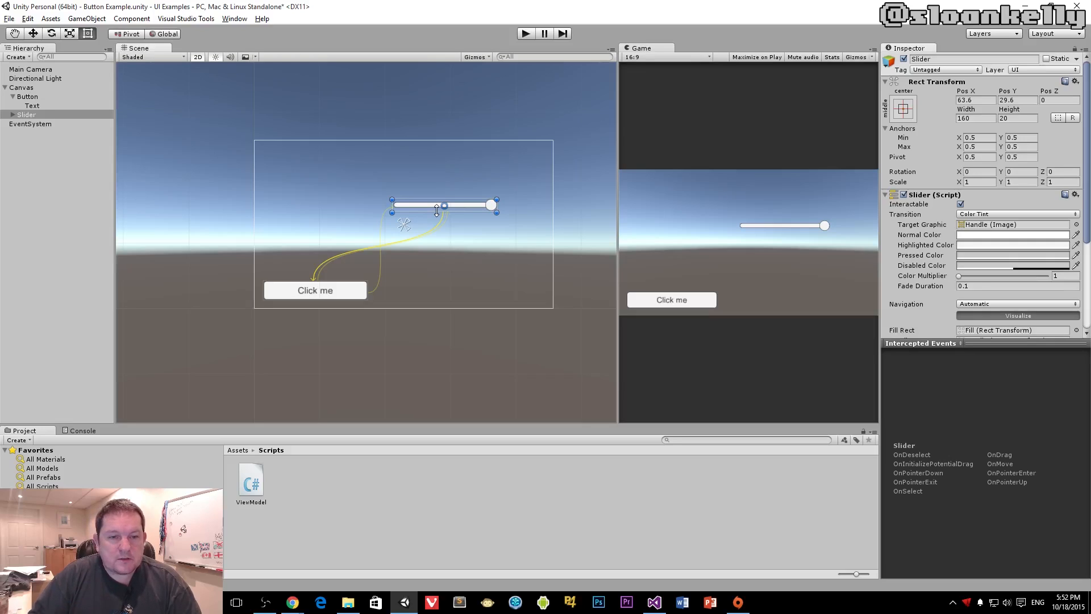
mouse_move(374, 197)
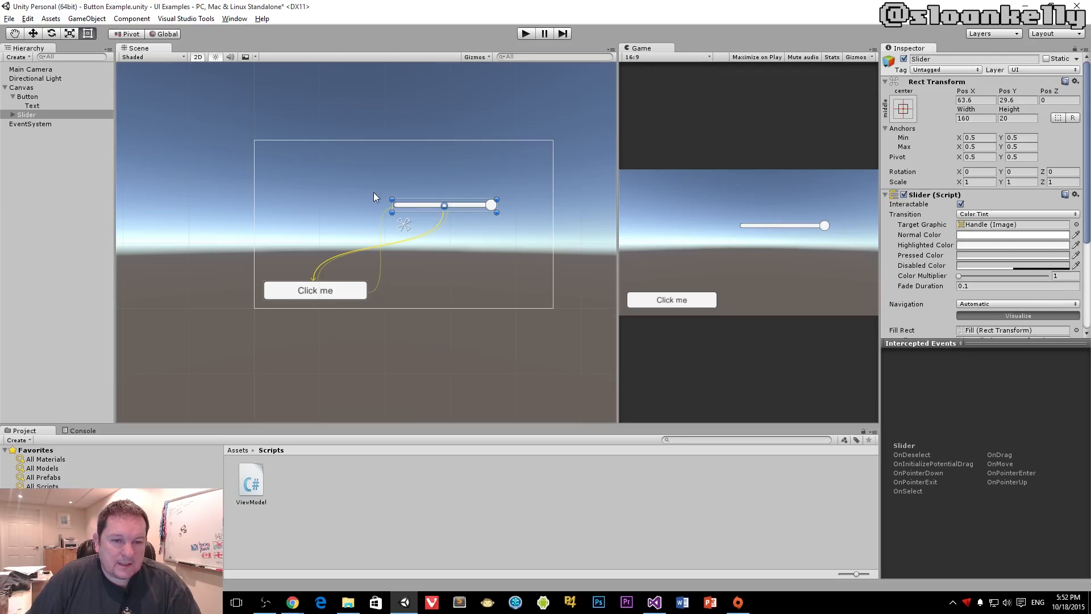
mouse_move(381, 217)
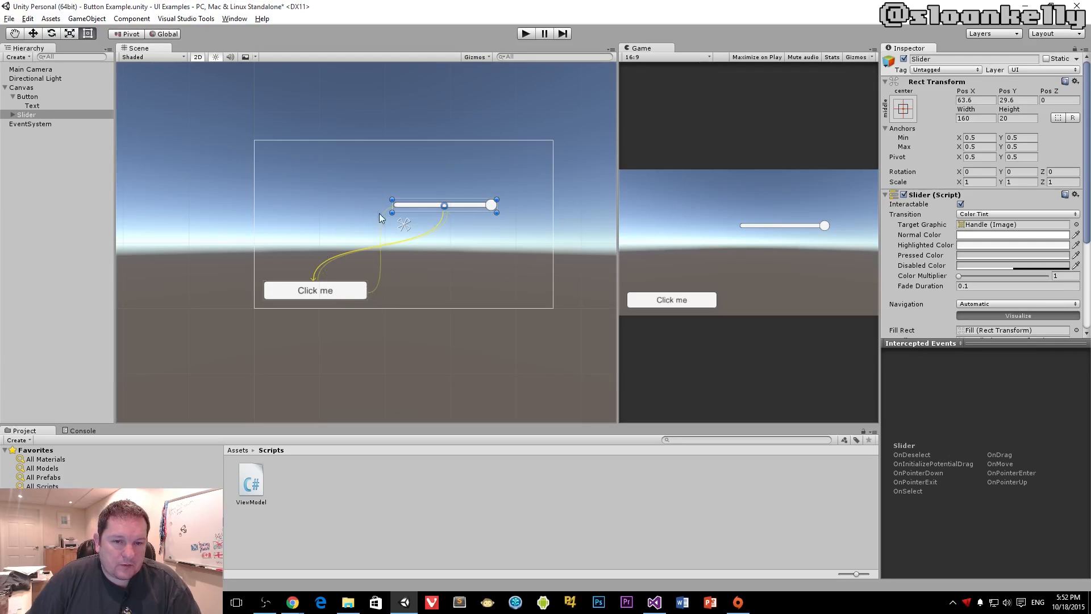
mouse_move(301, 284)
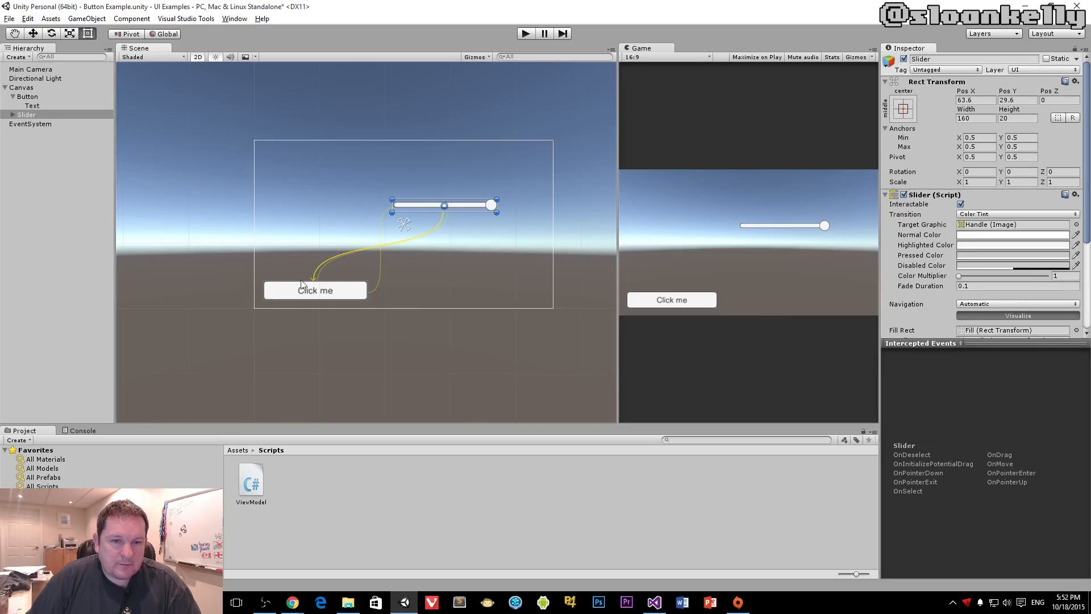
mouse_move(442, 198)
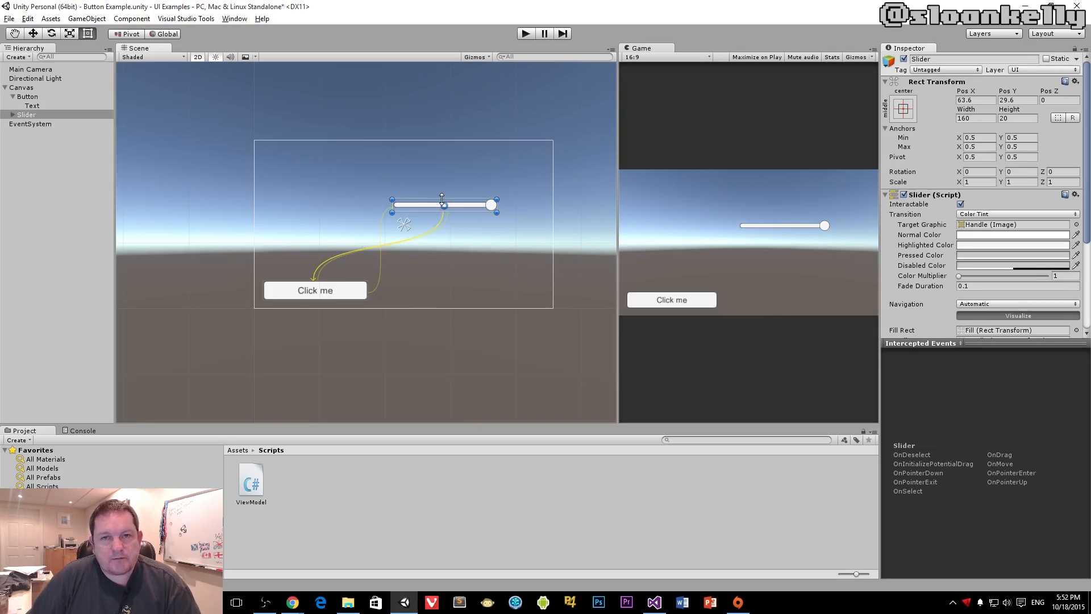
Step: Move the slider further right and up, then review its On Value Changed event in the Inspector
left_click_drag(443, 204, 478, 185)
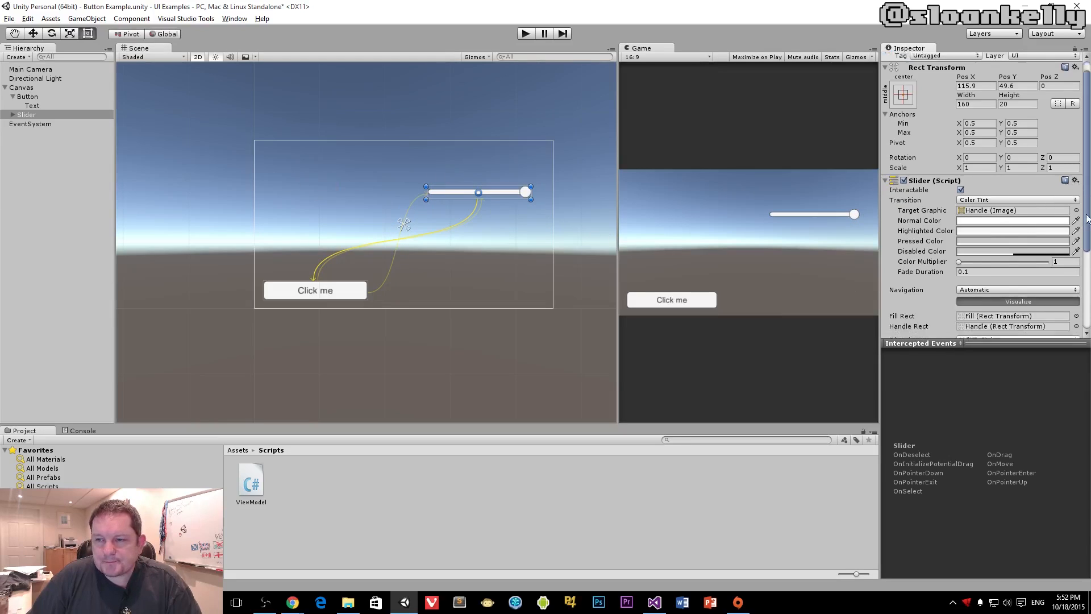
scroll("down", 3)
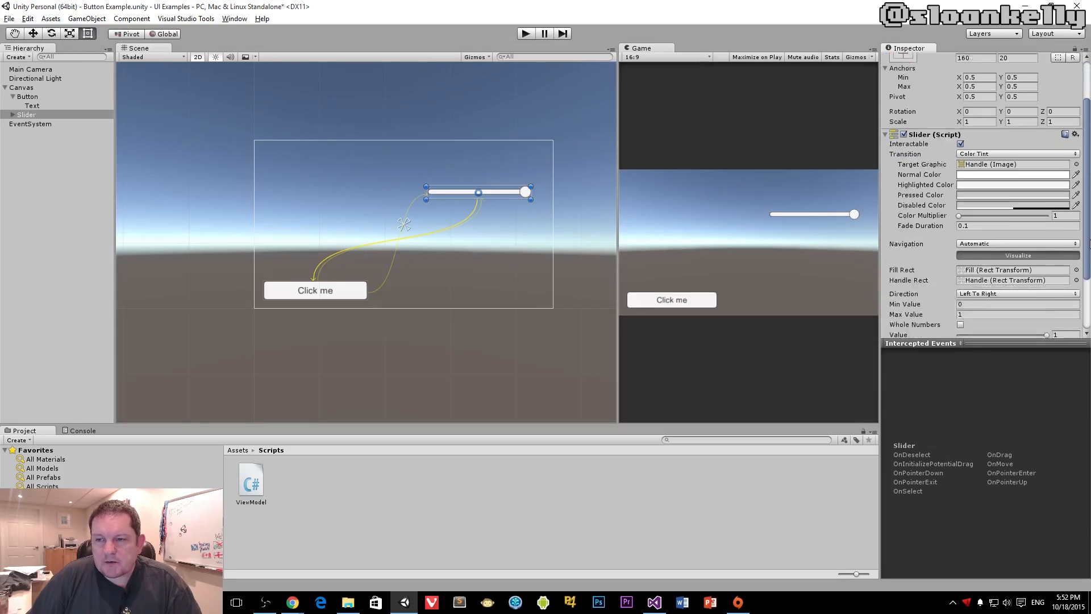
scroll("down", 3)
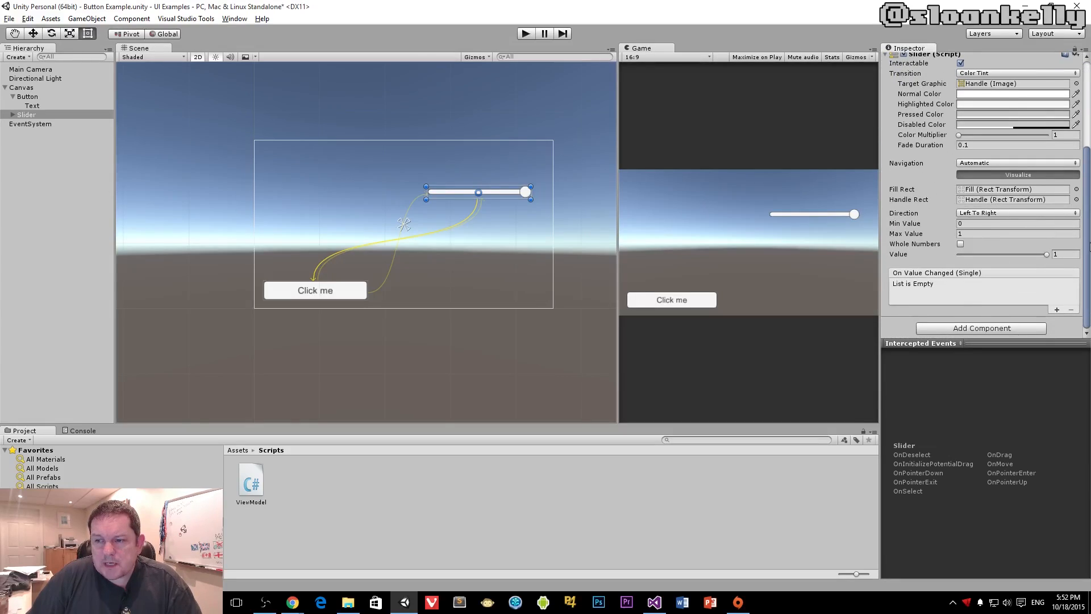
mouse_move(902, 237)
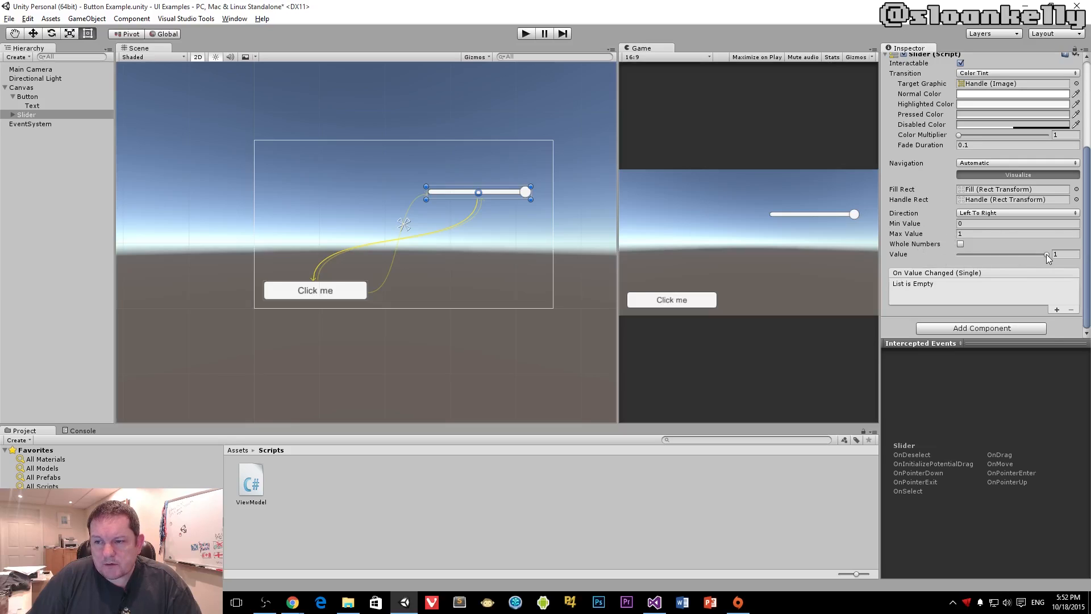
left_click_drag(1051, 258, 1043, 258)
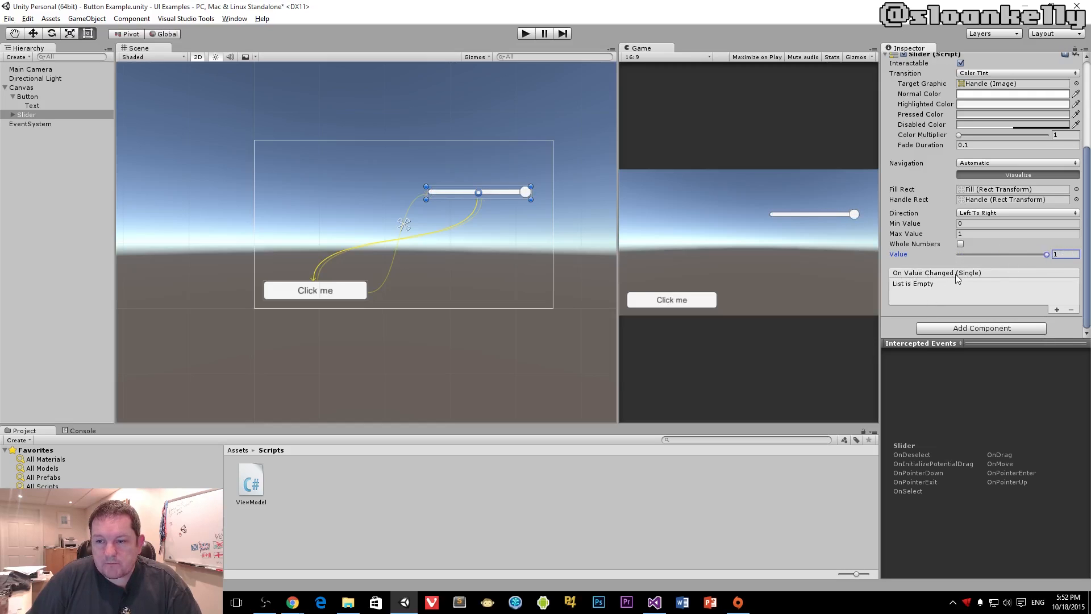
mouse_move(970, 280)
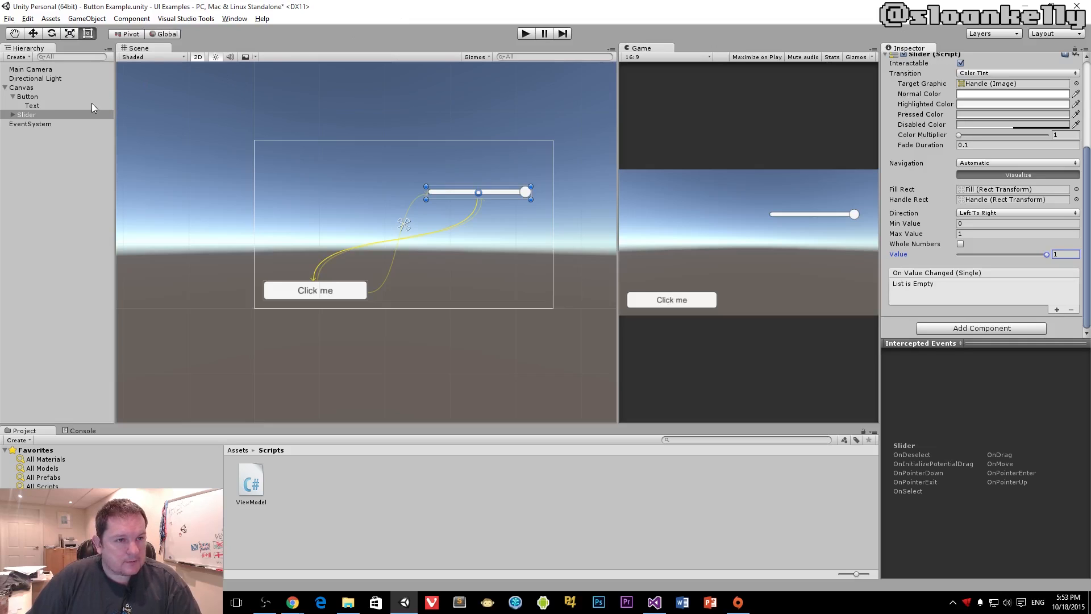
mouse_move(646, 600)
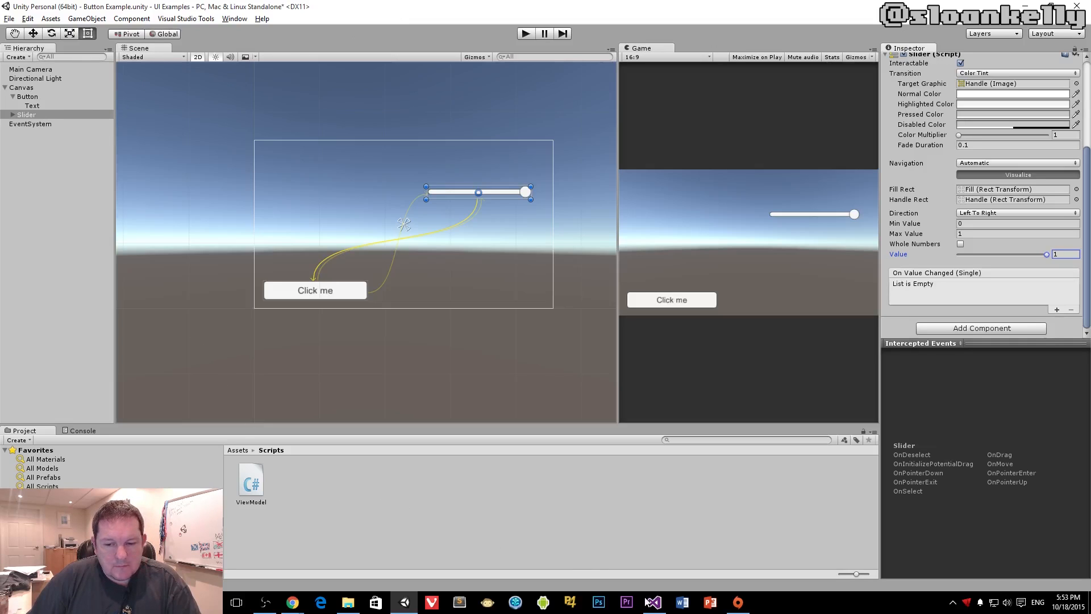
Step: Write an empty public void Slider_Changed(float newValue) in ViewModel.cs, save, and return to Unity
left_click(653, 602)
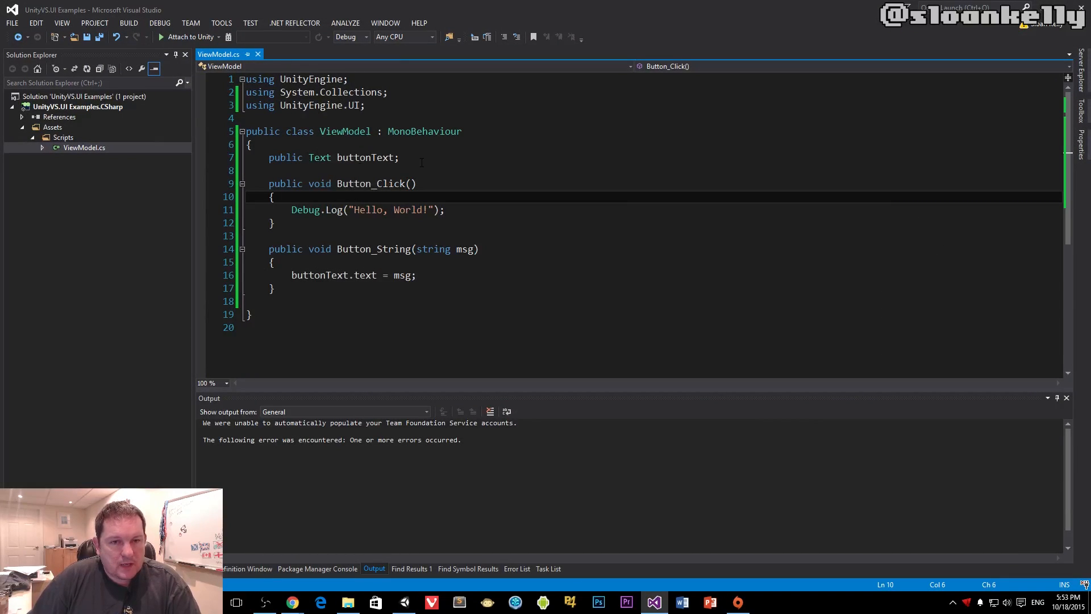
type("publi")
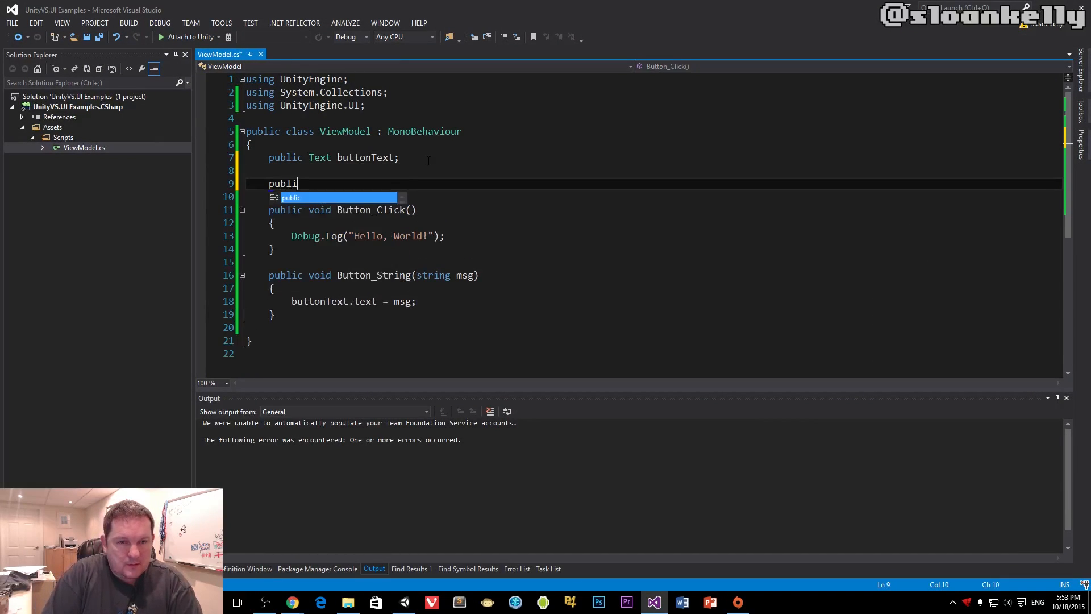
type("c void")
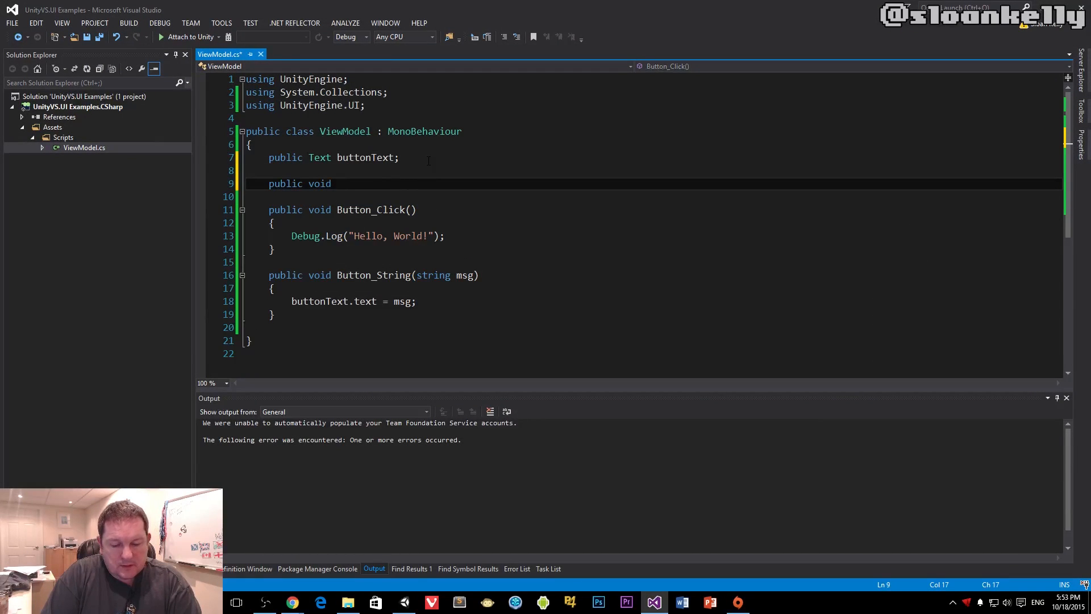
type("Slider_Changed(float")
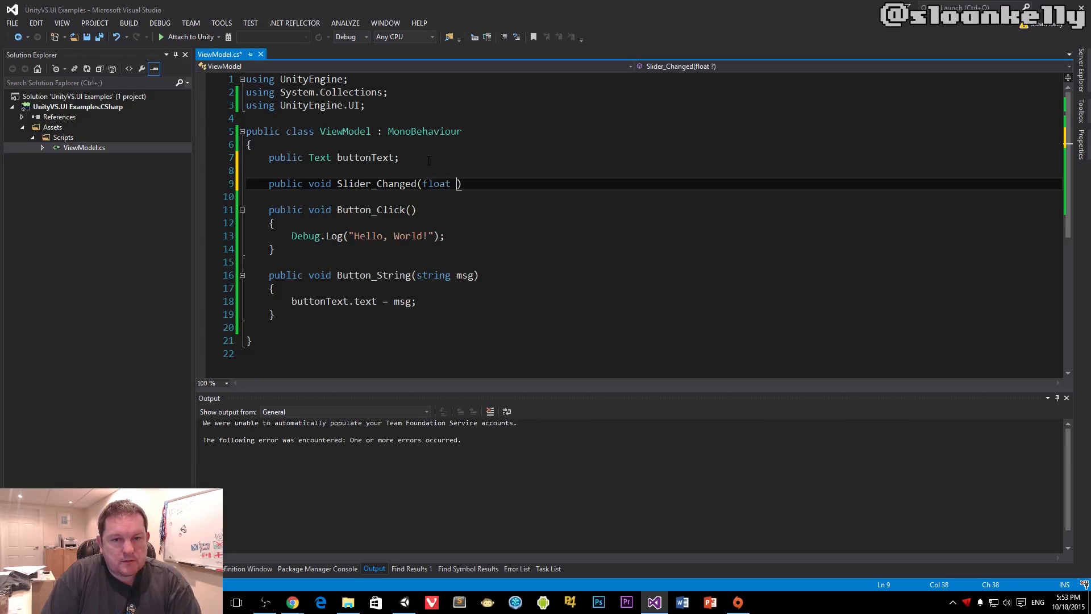
type("newValue")
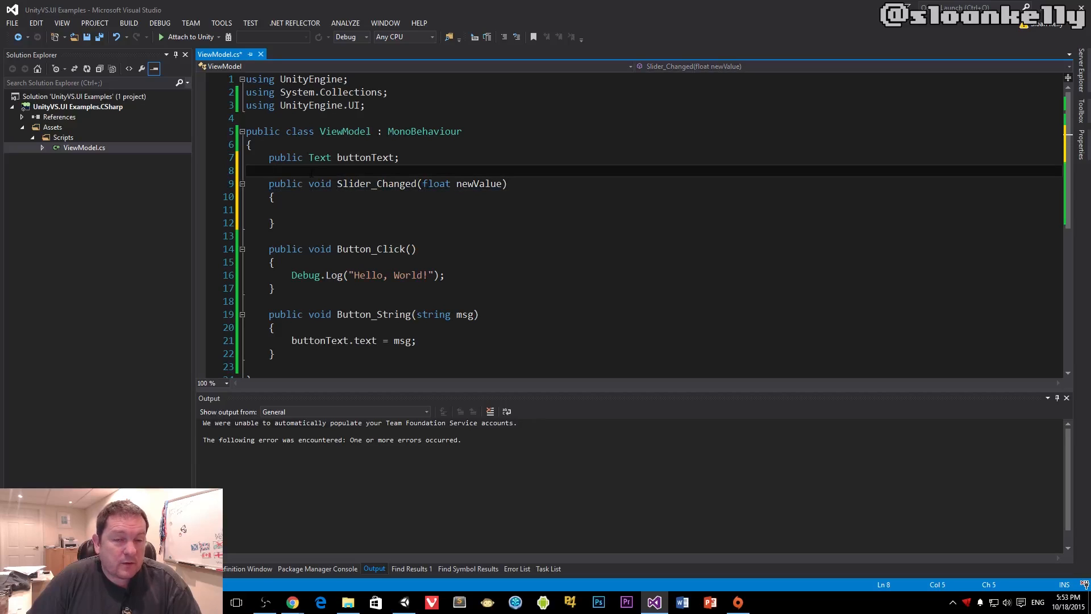
key("ctrl+s")
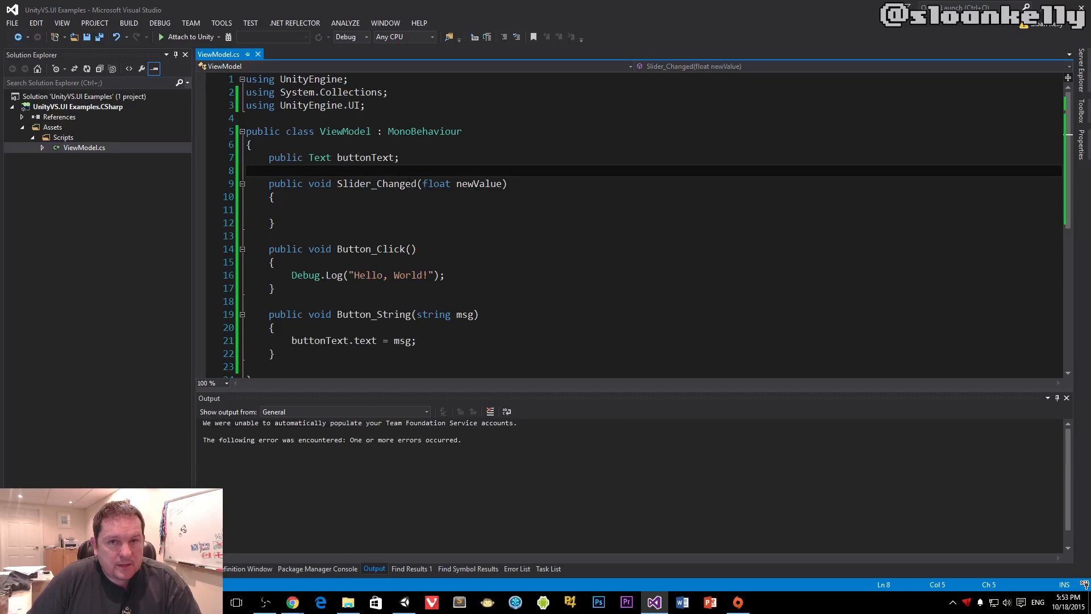
double_click(377, 183)
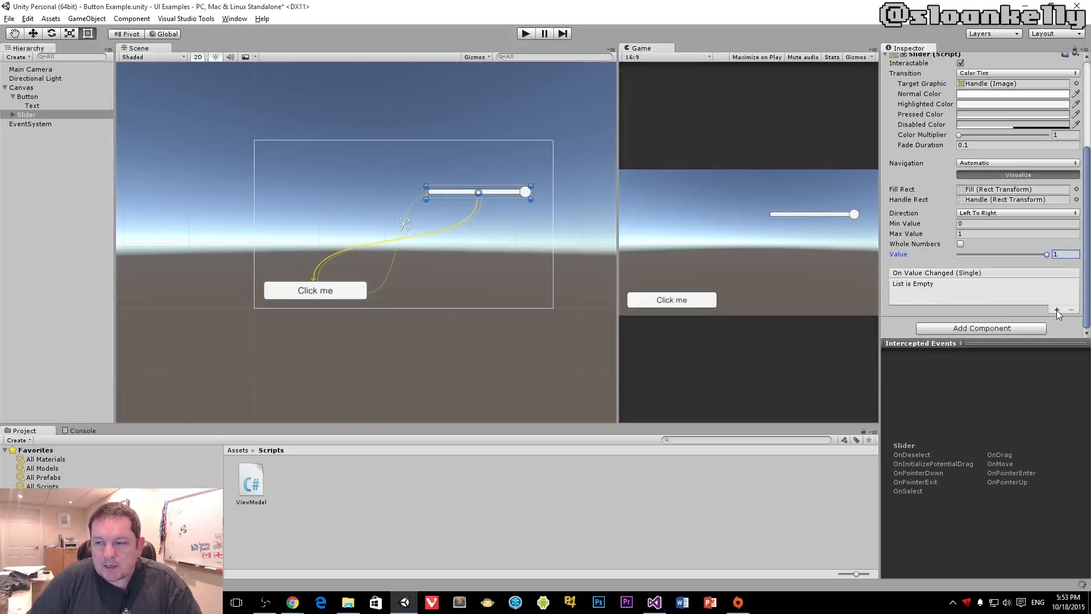
Step: Add a new On Value Changed entry, check the Canvas's ViewModel script, and reselect the Slider
left_click(1056, 310)
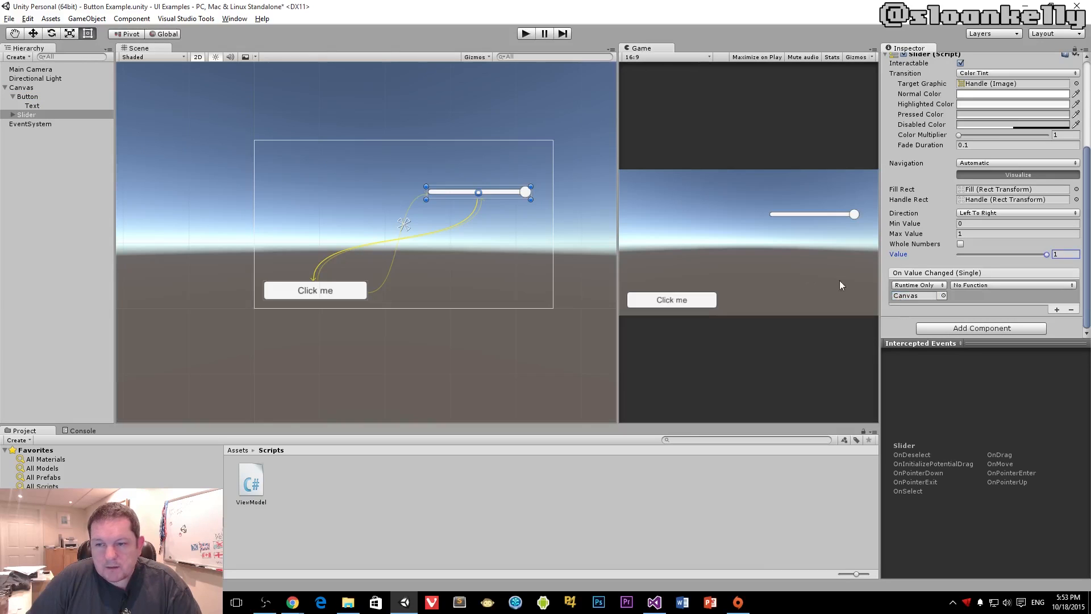
left_click(22, 88)
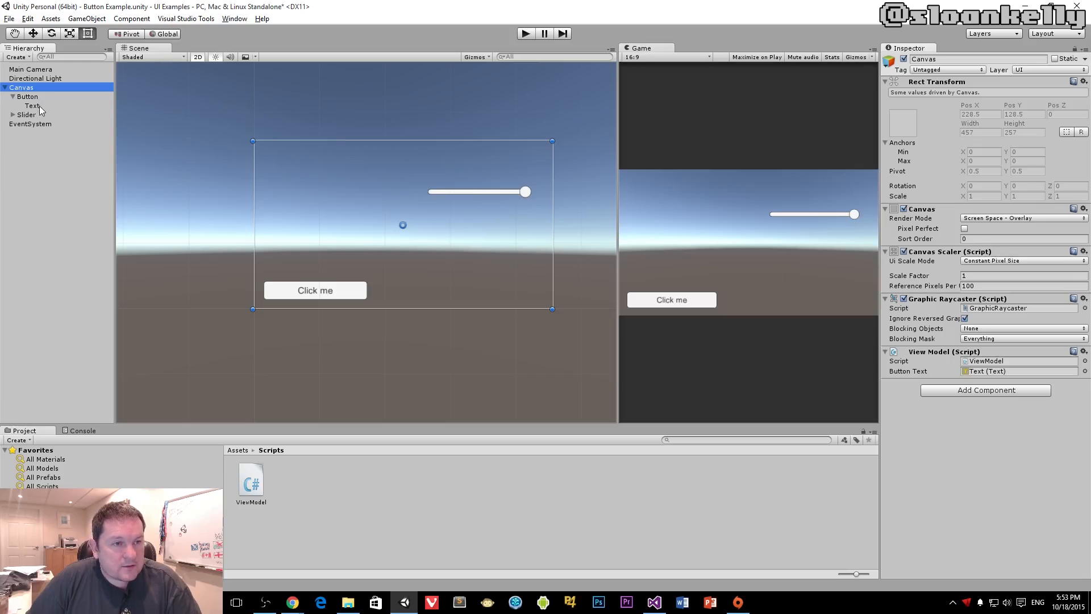
left_click(27, 114)
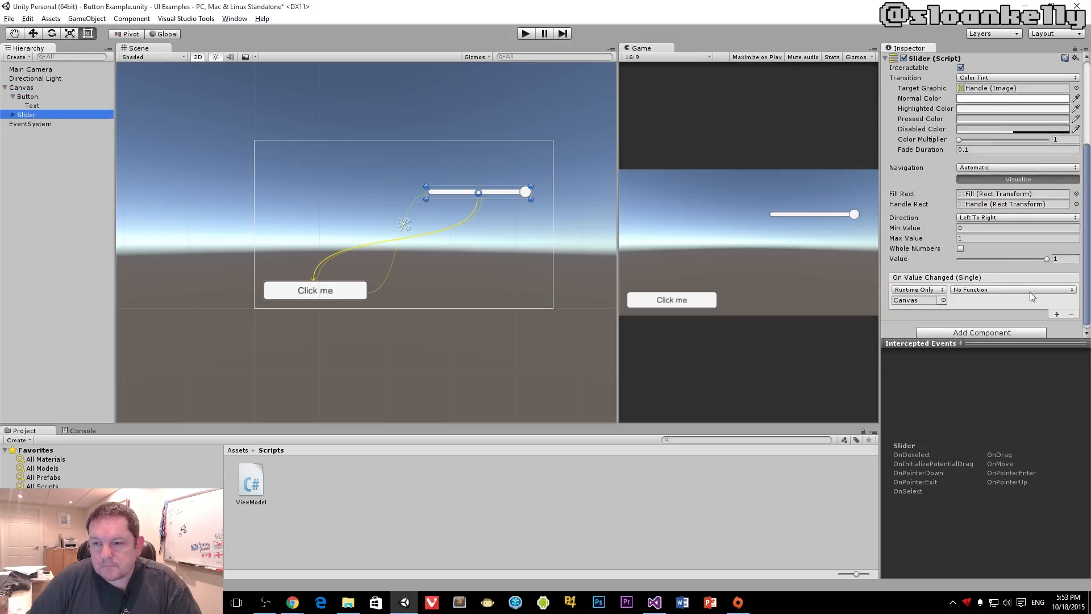
Step: Assign ViewModel.Slider_Changed with static value .6, then switch it to the Dynamic float version
left_click(1007, 289)
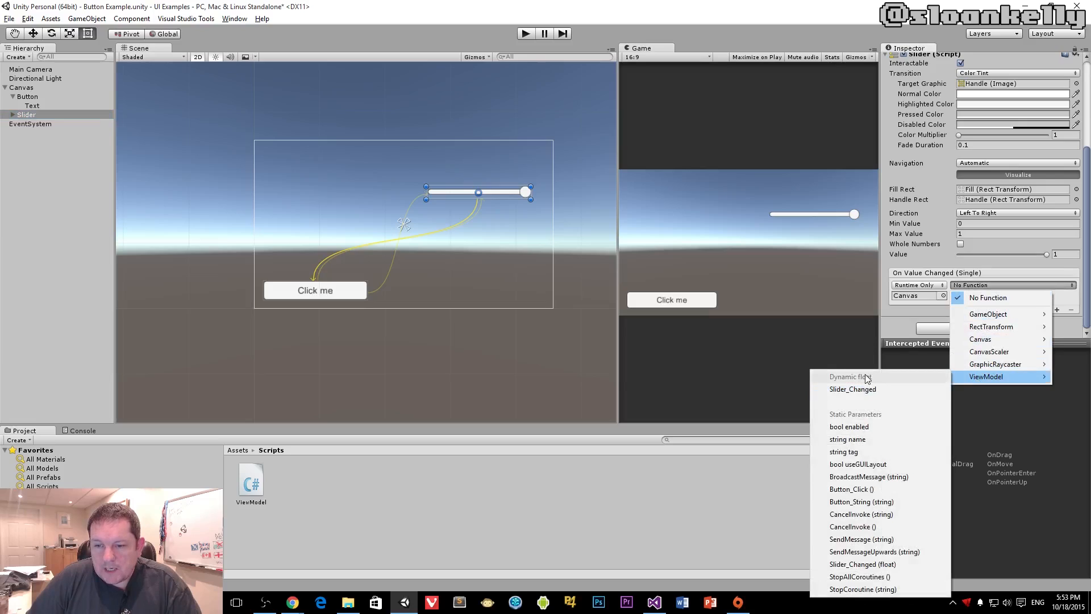
mouse_move(852, 388)
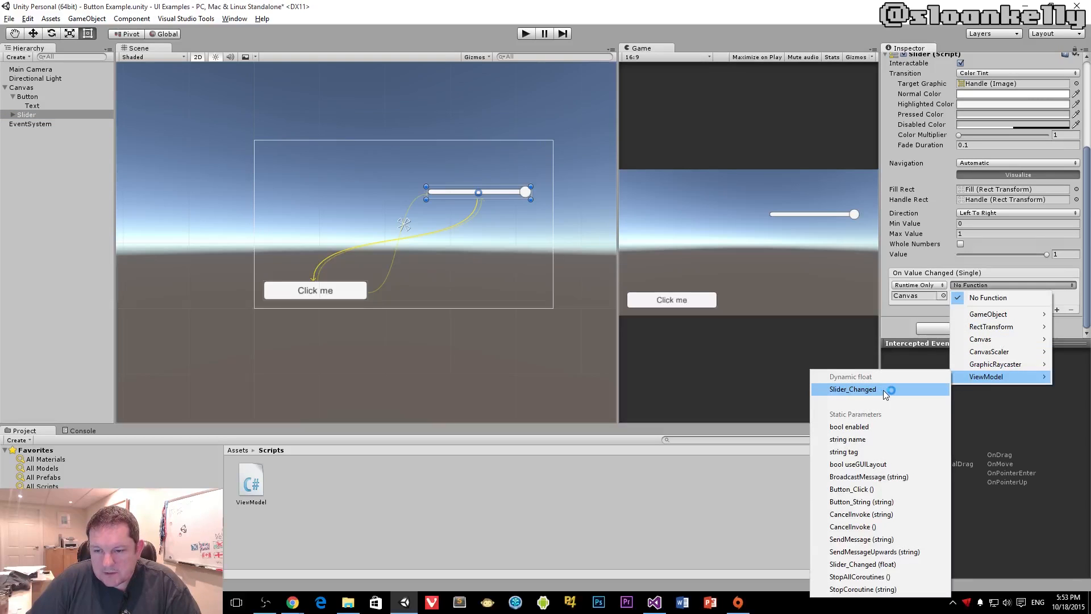
mouse_move(898, 526)
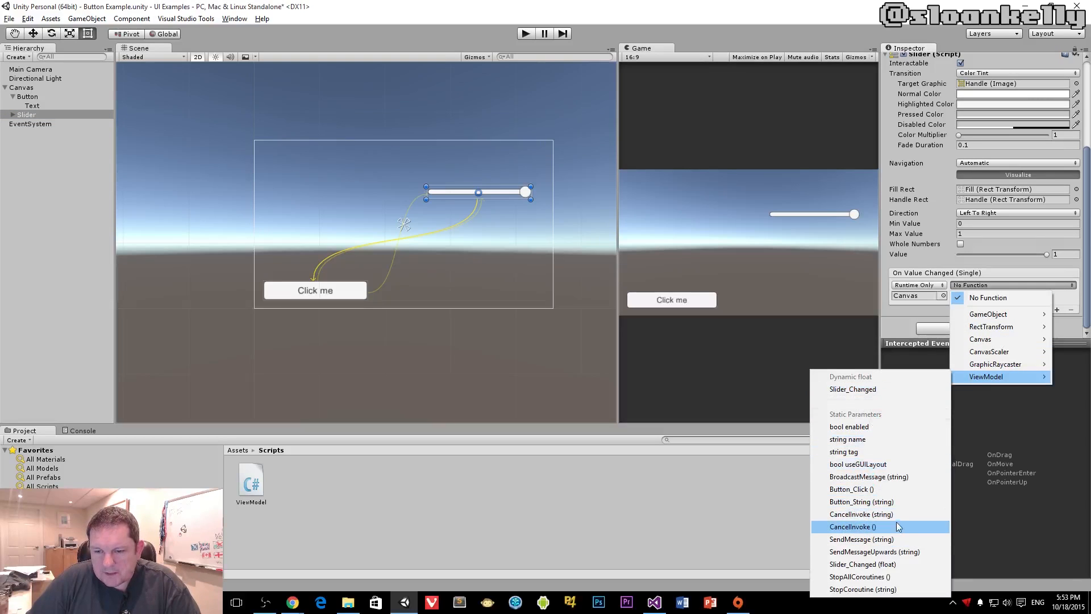
mouse_move(853, 389)
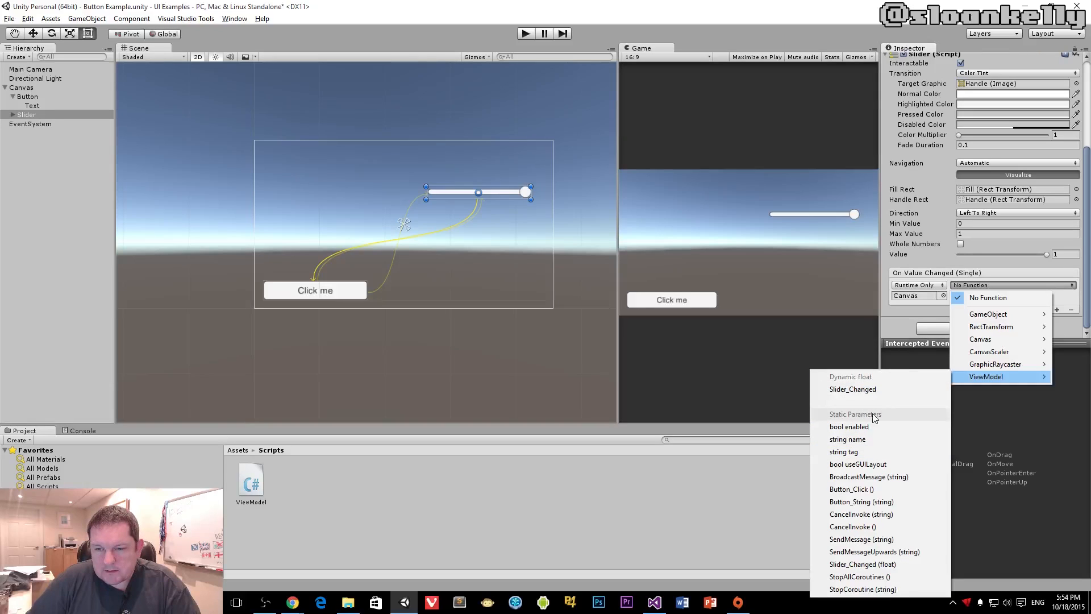
mouse_move(883, 564)
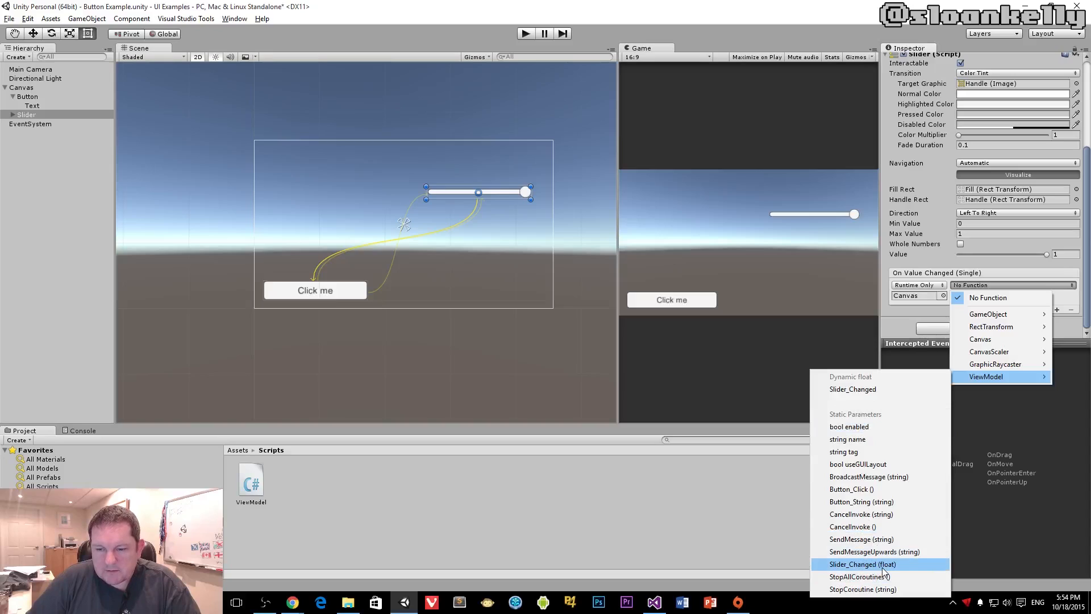
left_click(862, 563)
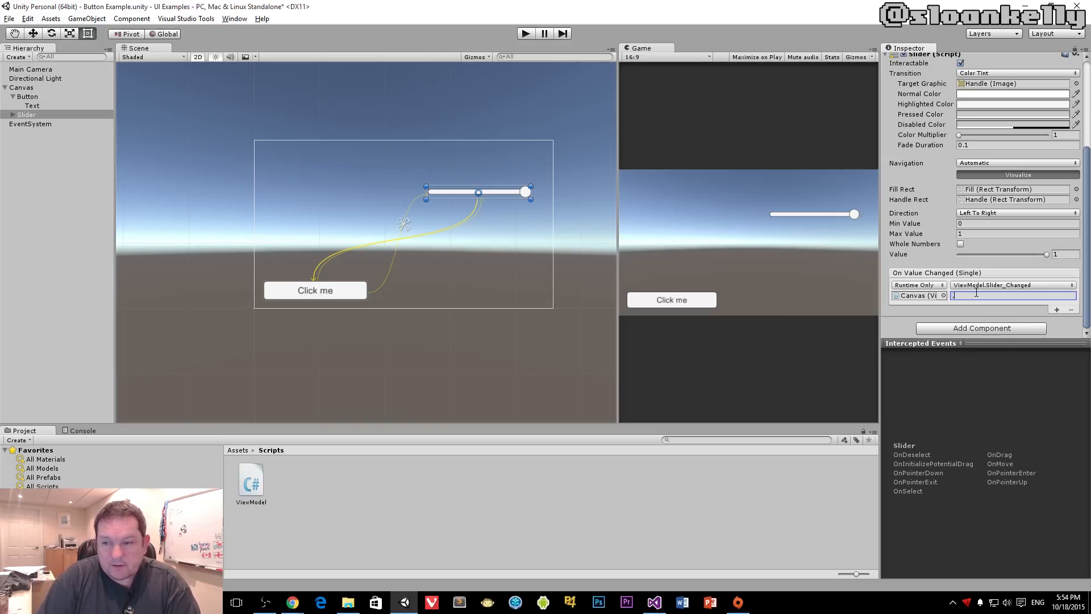
type(".6")
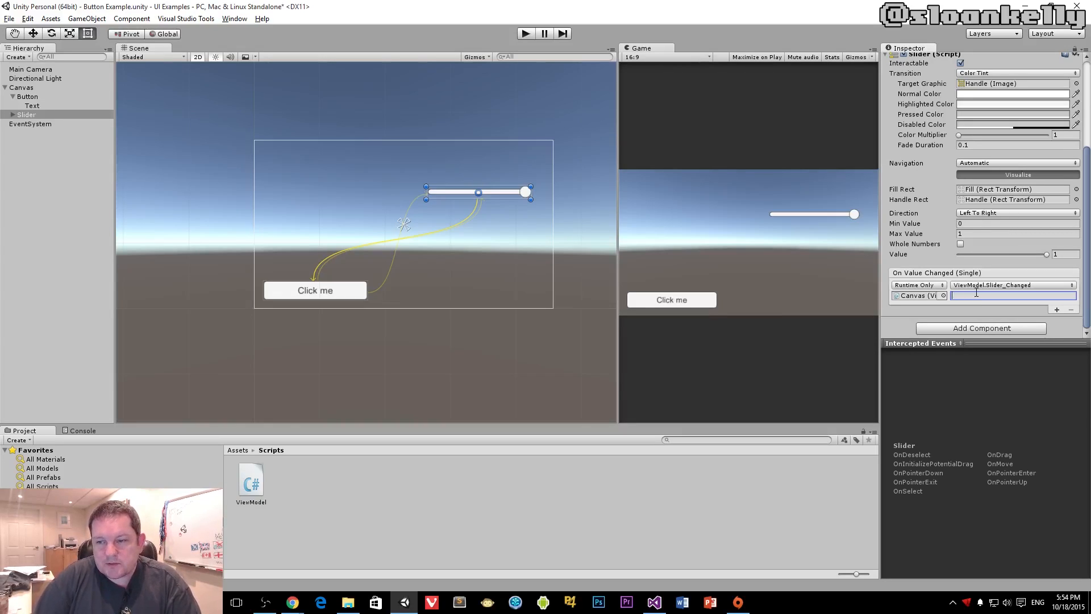
left_click(1012, 285)
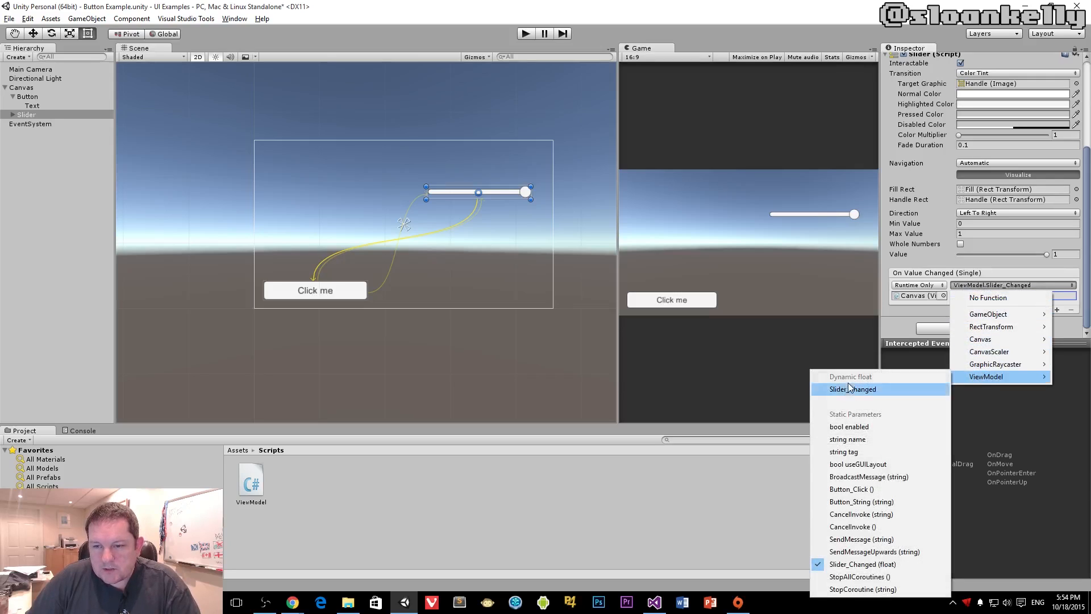
left_click(851, 389)
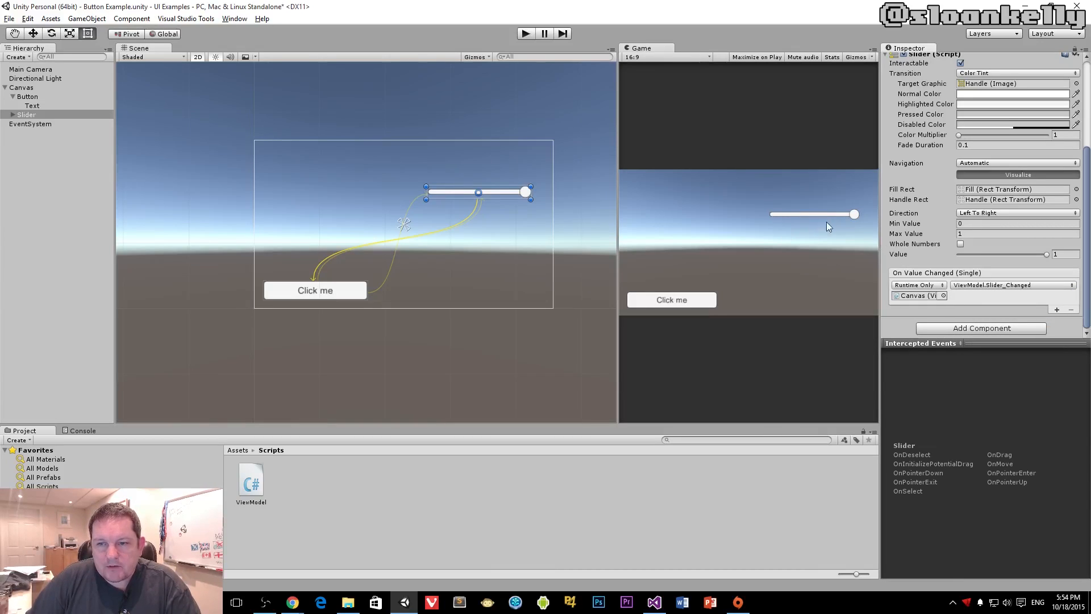
mouse_move(796, 215)
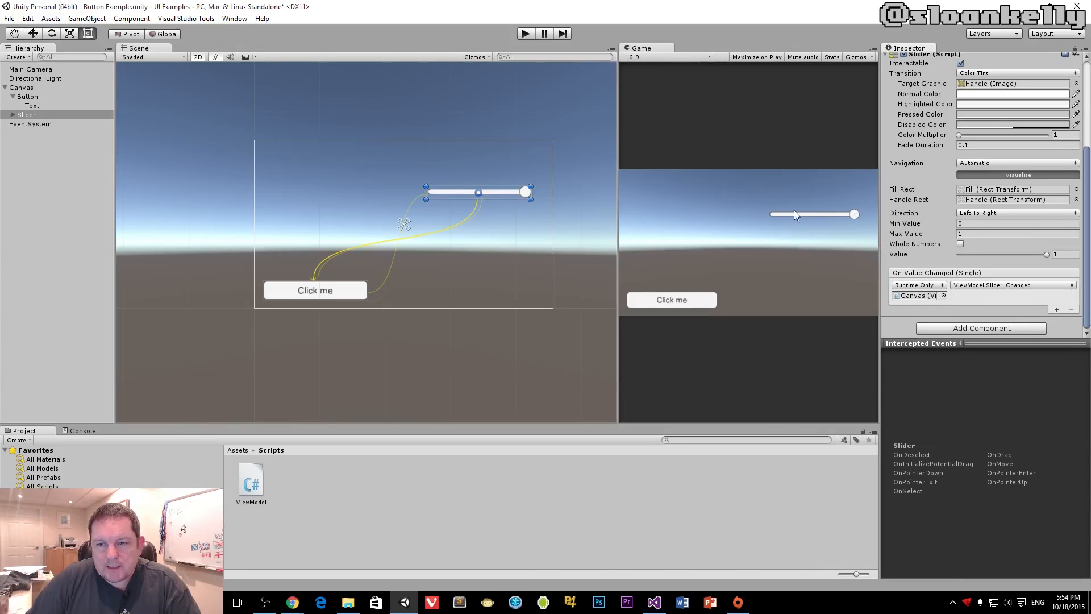
mouse_move(875, 254)
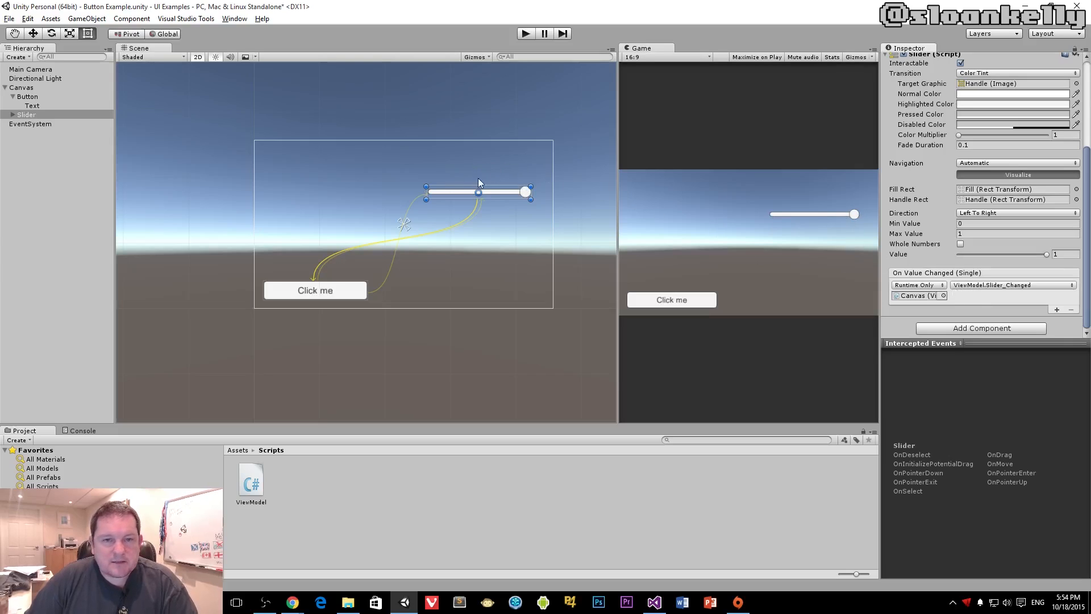
Step: Select the Canvas and bring up the GameObject creation menu for adding a cube
left_click(21, 88)
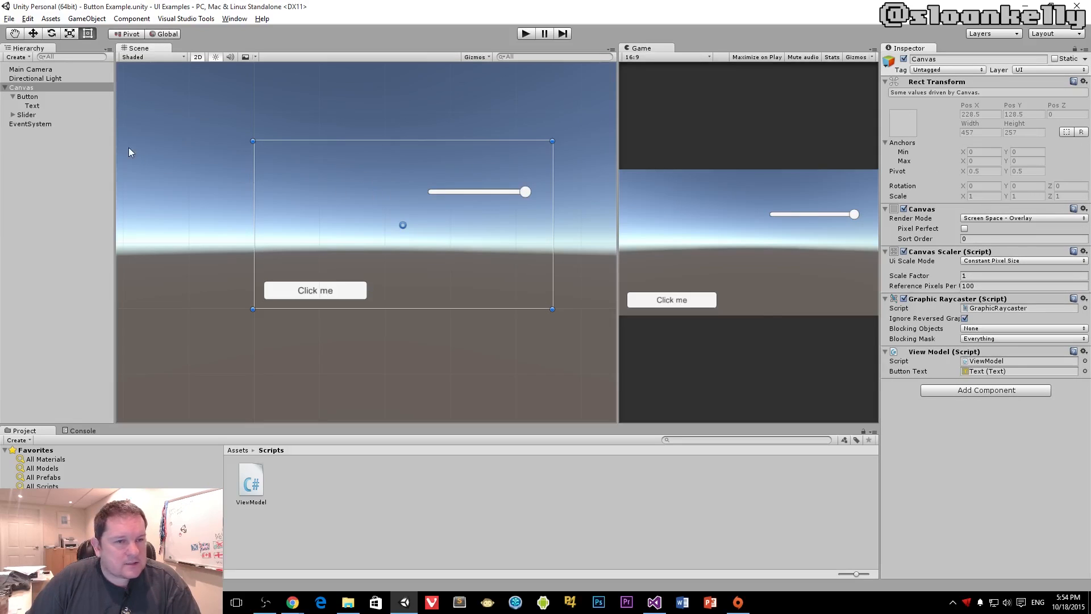
left_click(86, 18)
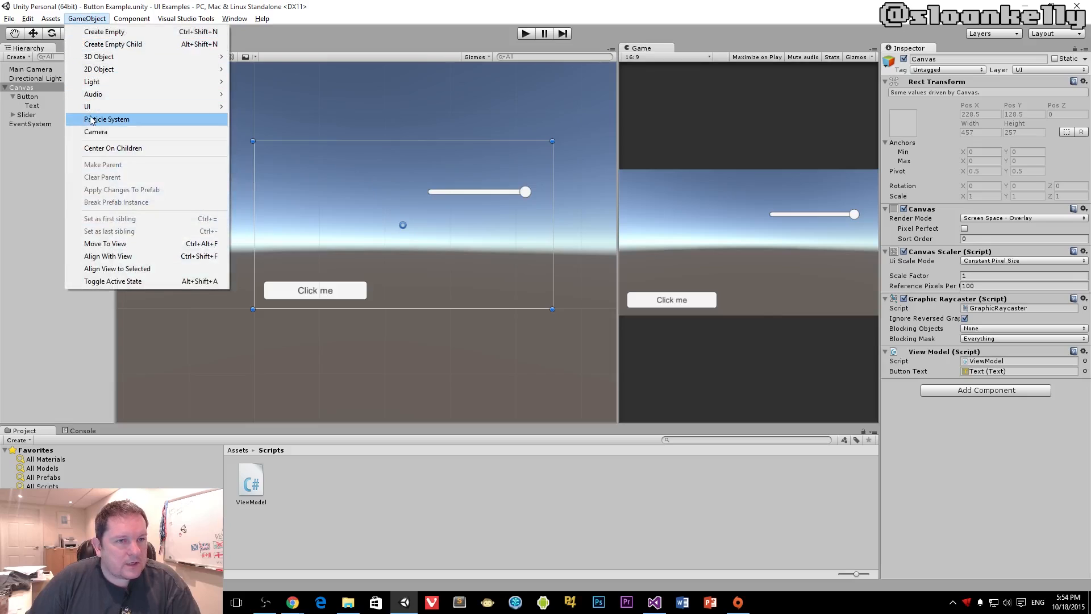
mouse_move(88, 106)
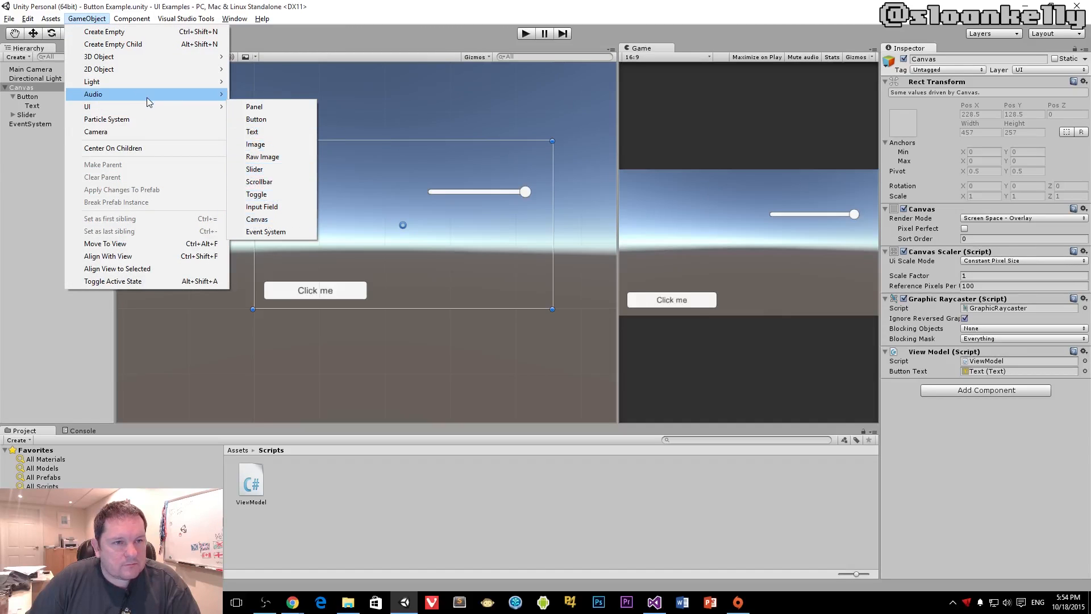
mouse_move(97, 57)
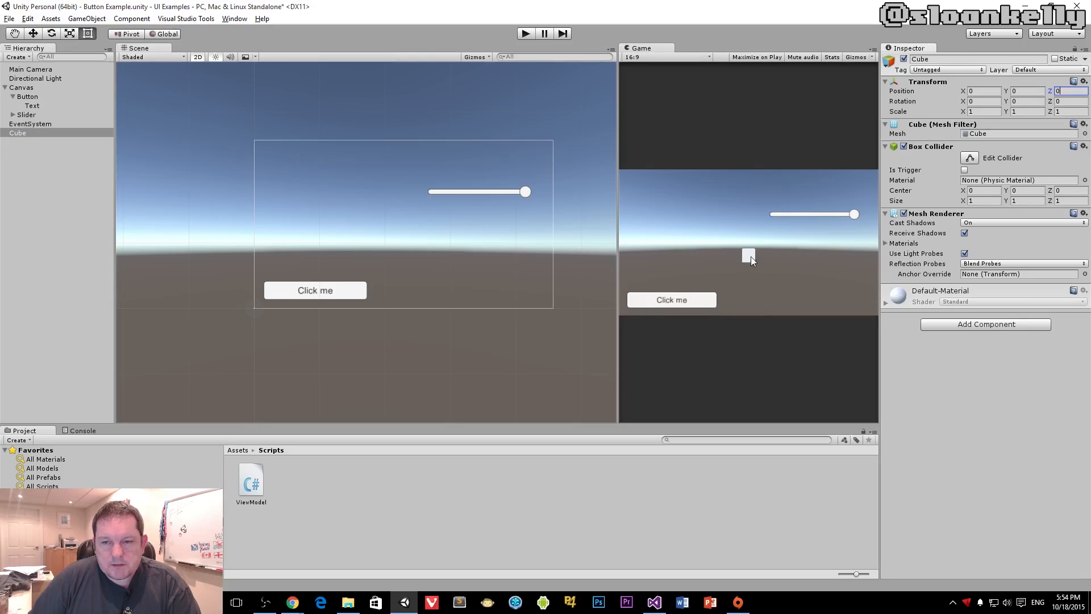
mouse_move(459, 151)
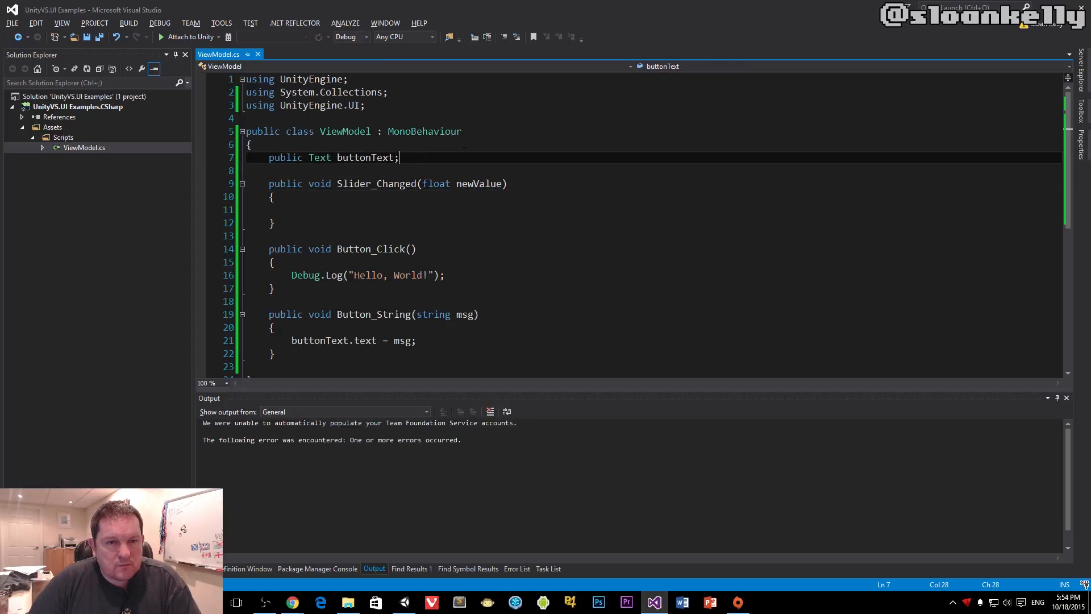
Step: Declare a public GameObject cube field in ViewModel.cs
type("public ga")
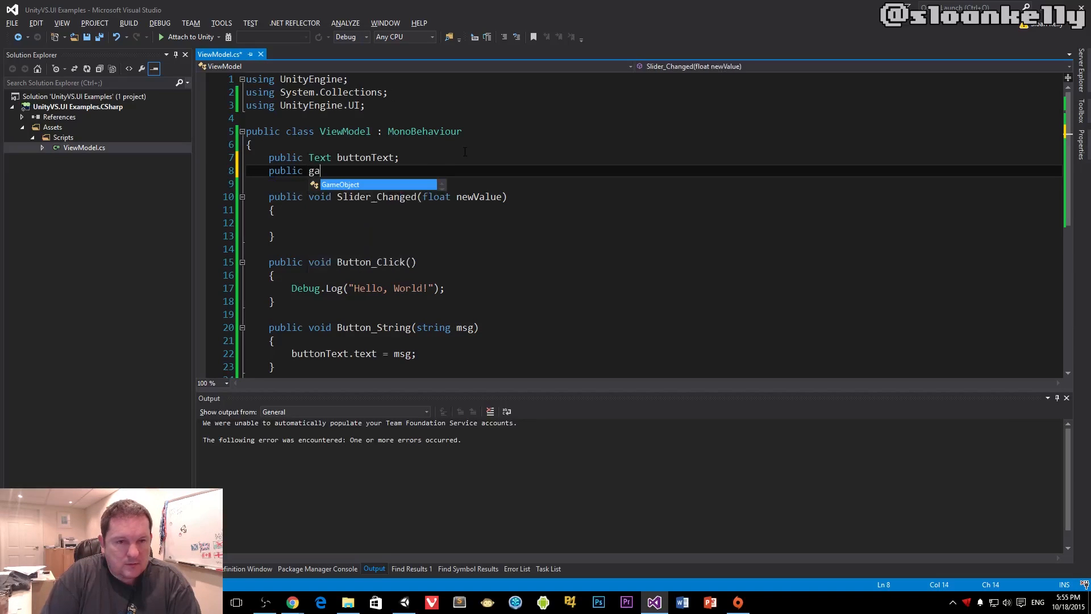
type("meObject cube;")
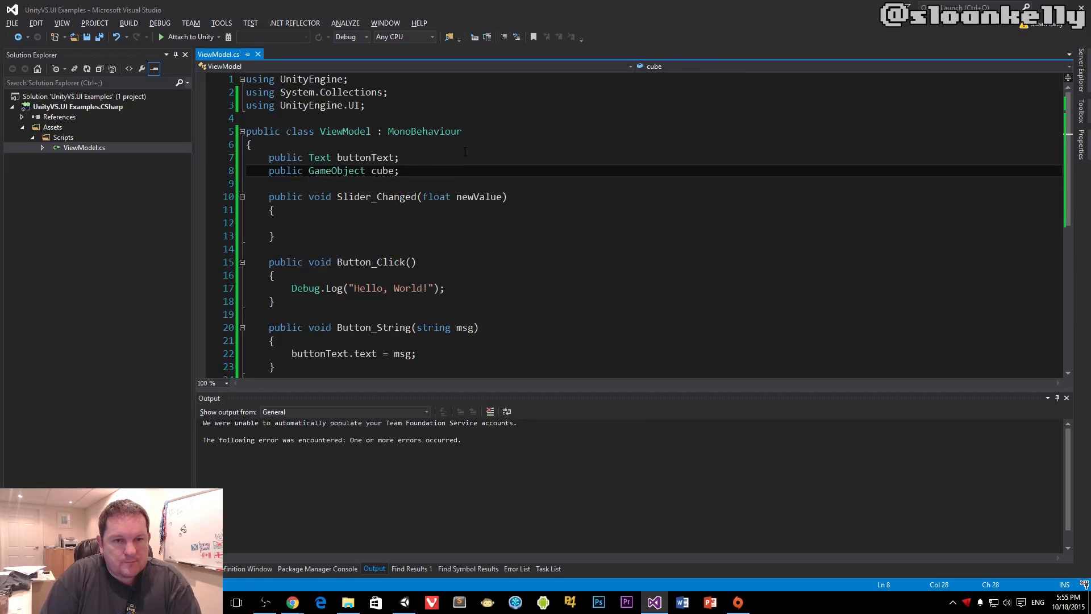
left_click(292, 223)
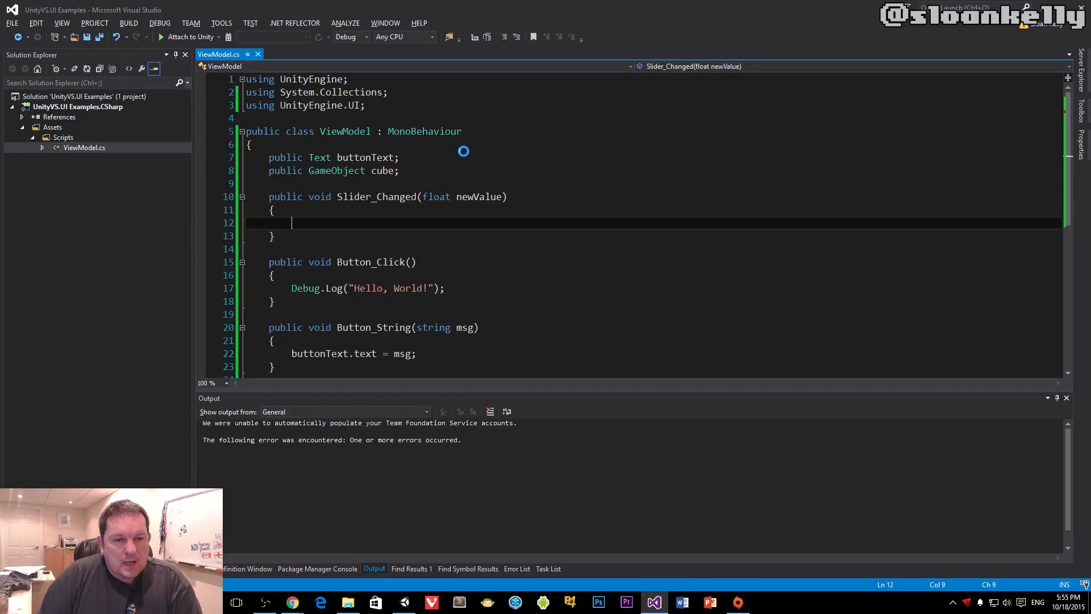
Step: In Slider_Changed, copy cube.transform.position, set pos.y = newValue, and assign it back
type("Vector3")
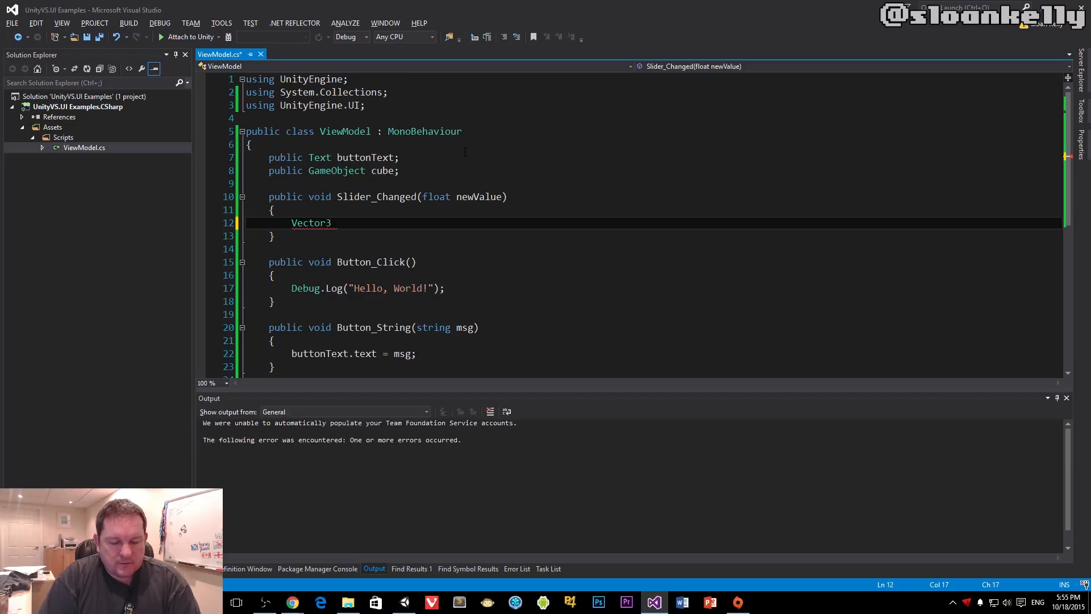
type("pos =")
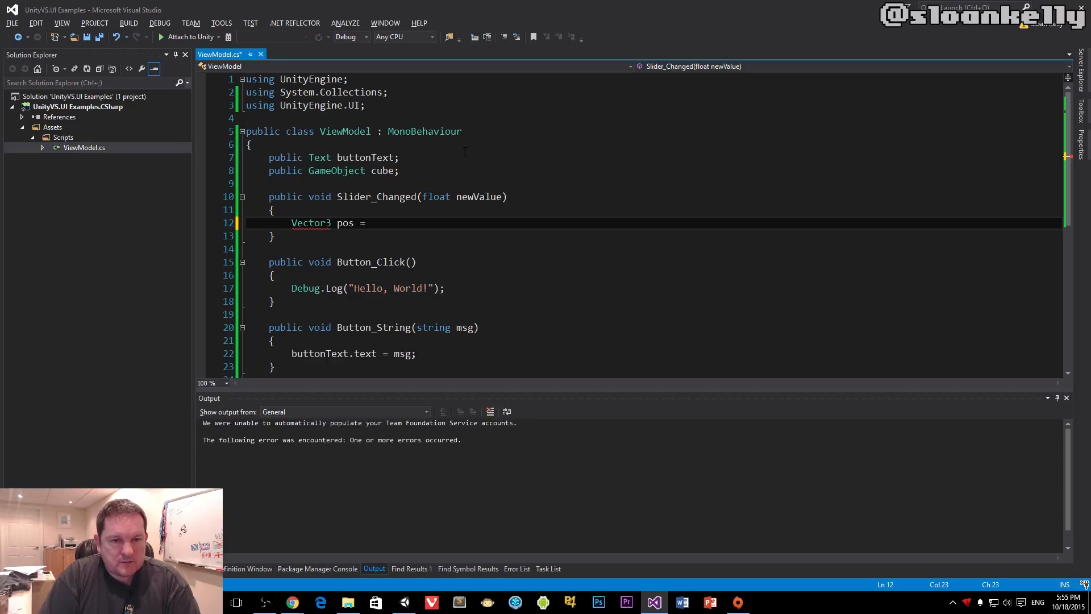
type("cu")
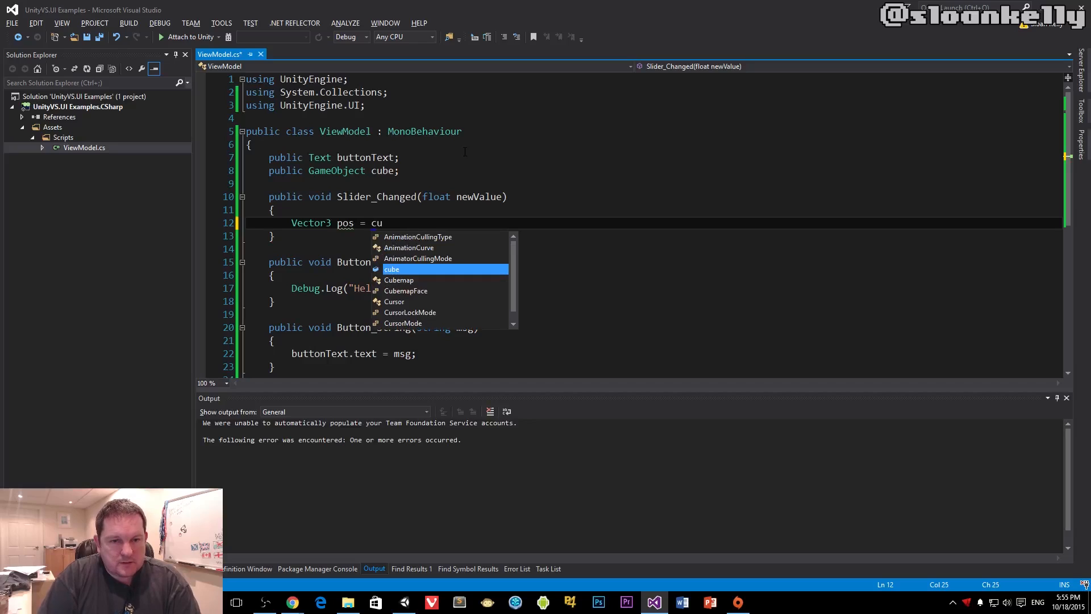
type("be.transform.position;")
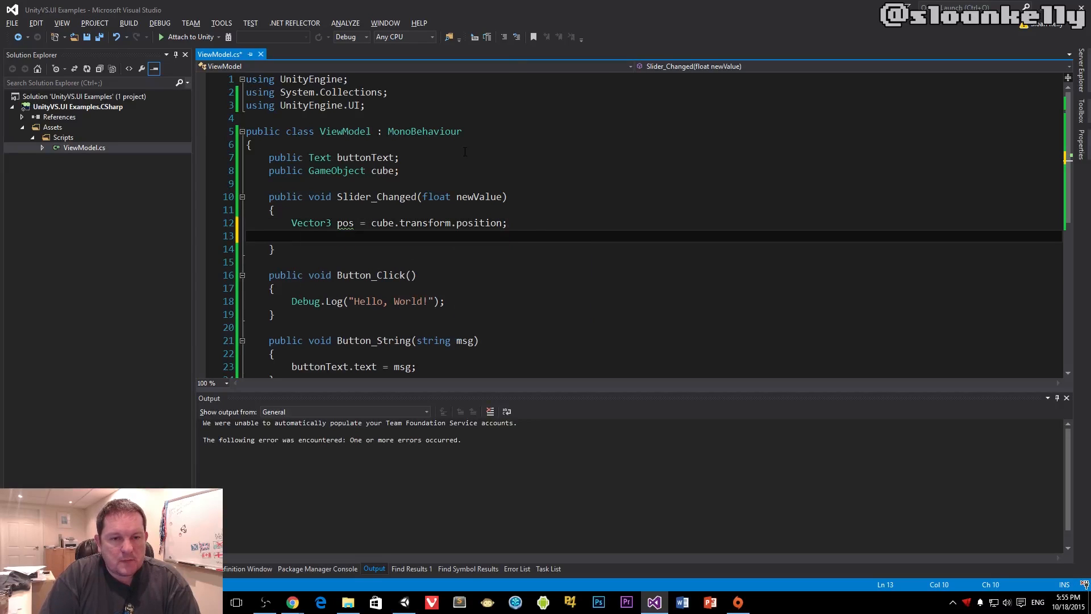
type("pos.y = newv")
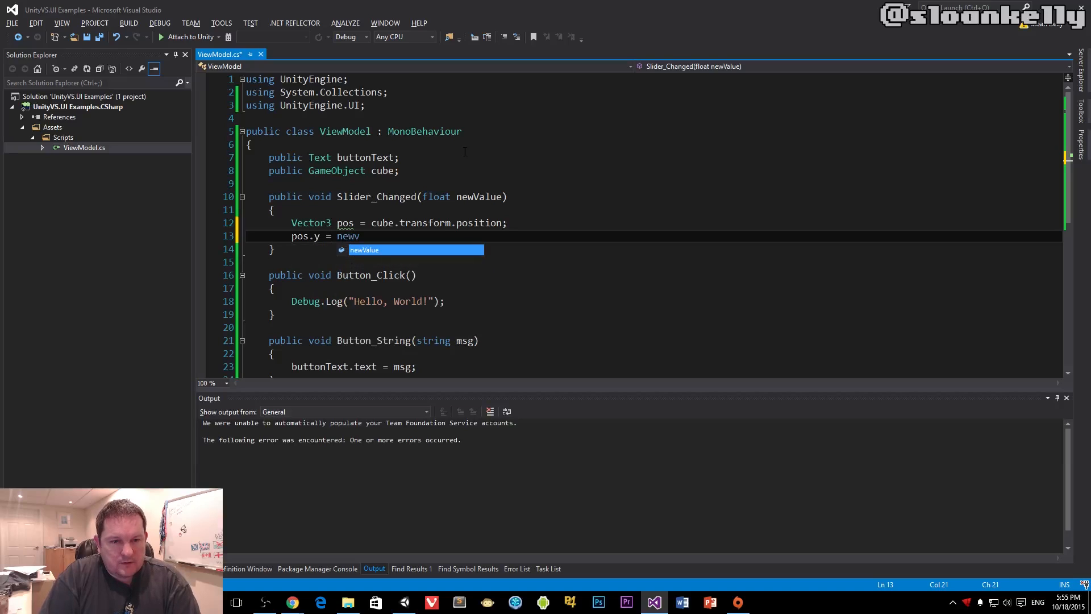
type("cu")
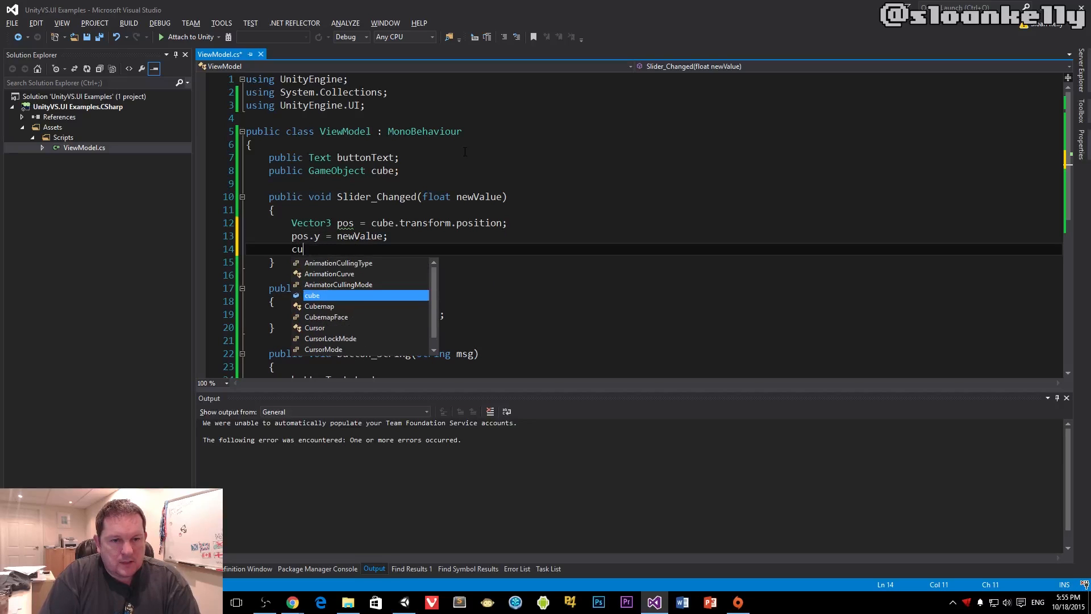
type("be.transform.")
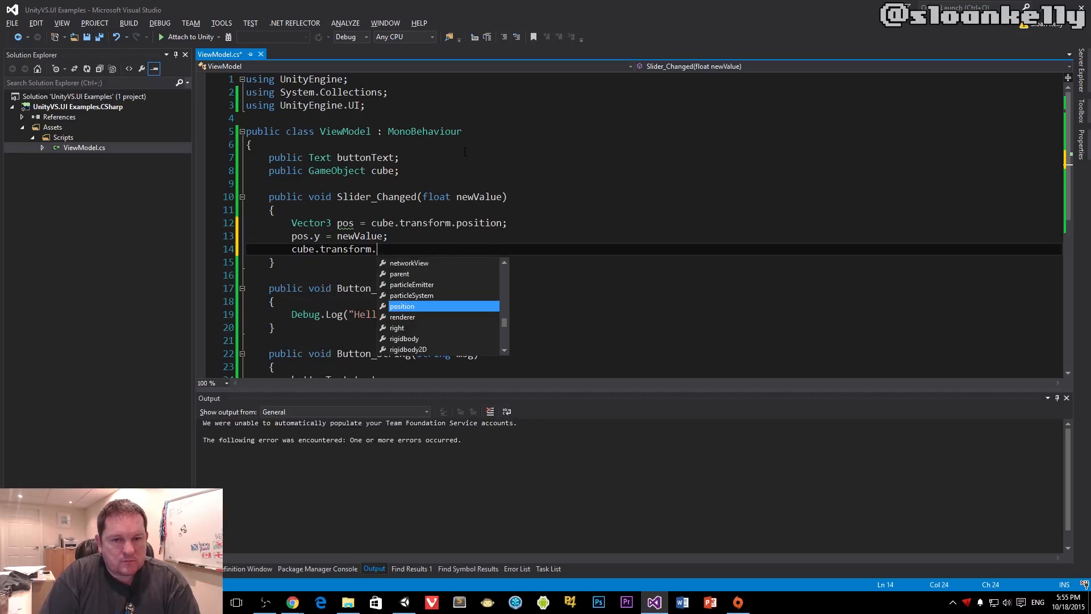
type("position = pos")
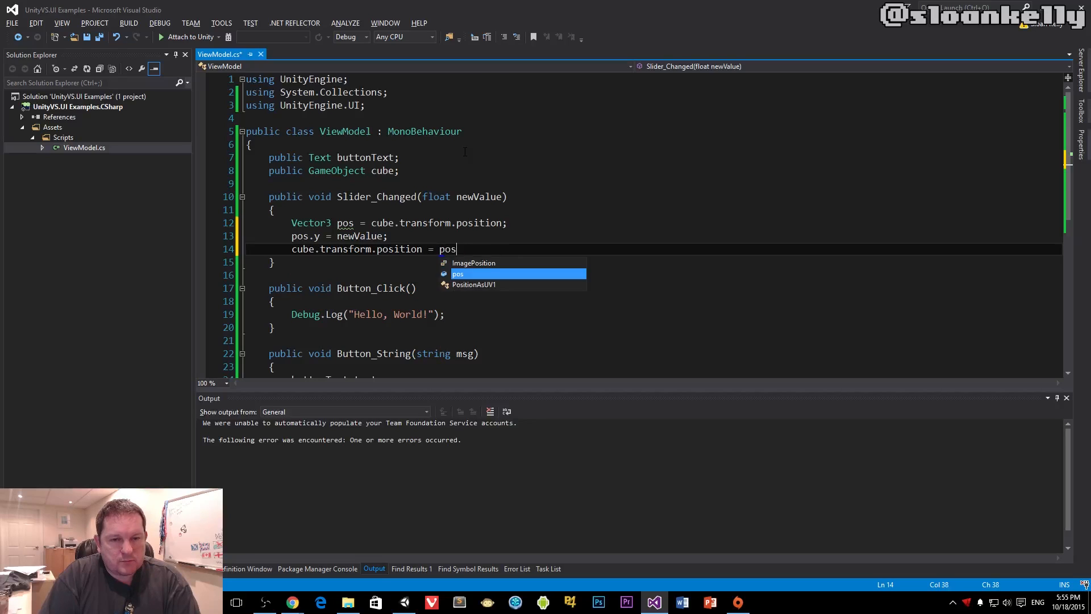
type(";")
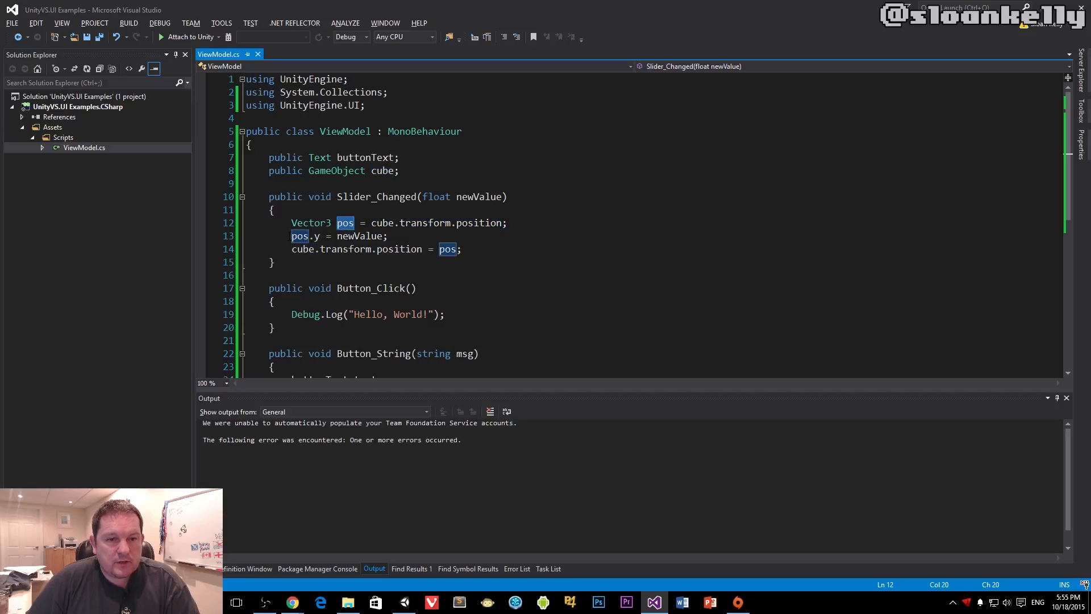
triple_click(339, 235)
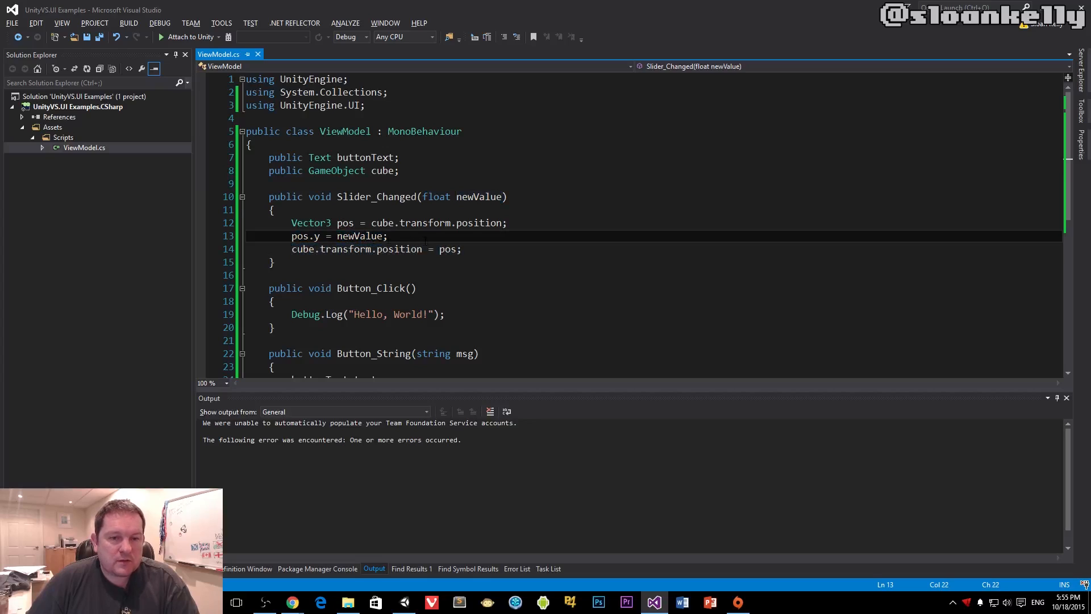
Step: Switch back to Unity and select the Canvas showing the View Model's new Cube field
key("alt+tab")
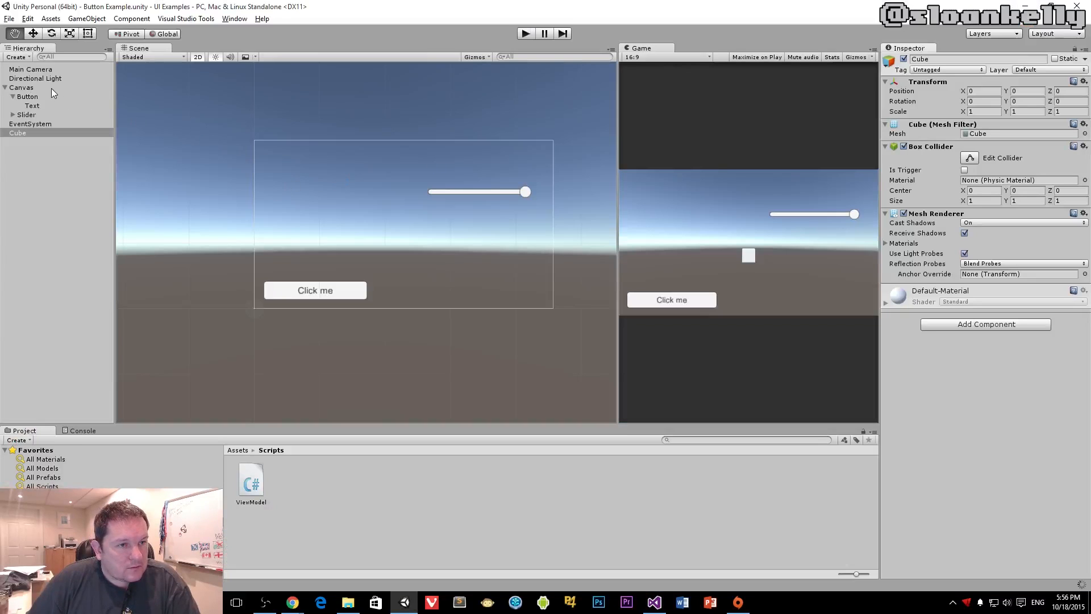
left_click(22, 88)
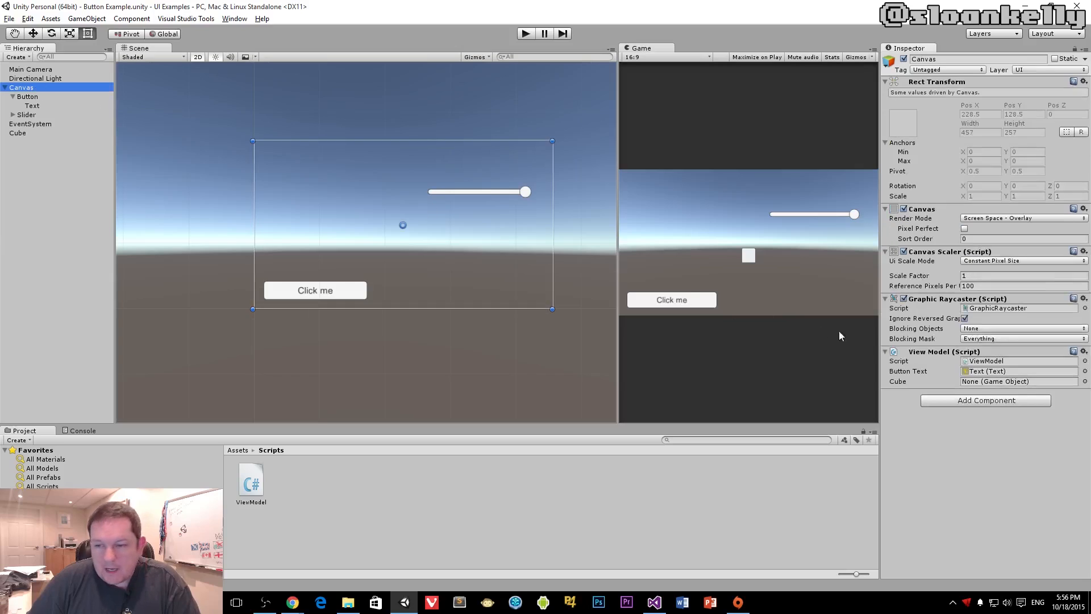
mouse_move(20, 138)
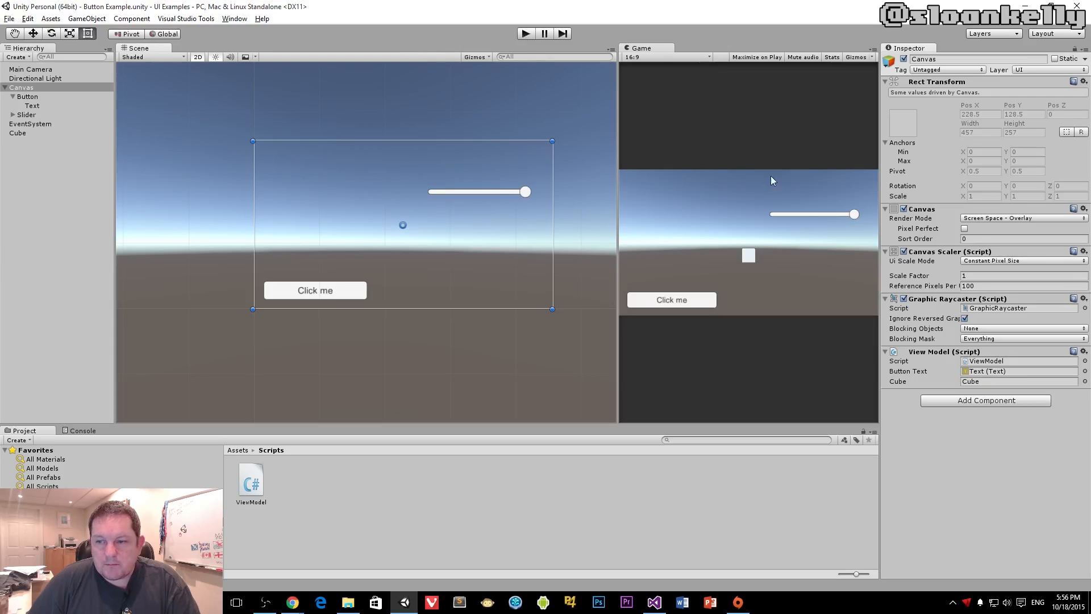
Step: Select the Slider and lower its Value to 0
left_click(27, 113)
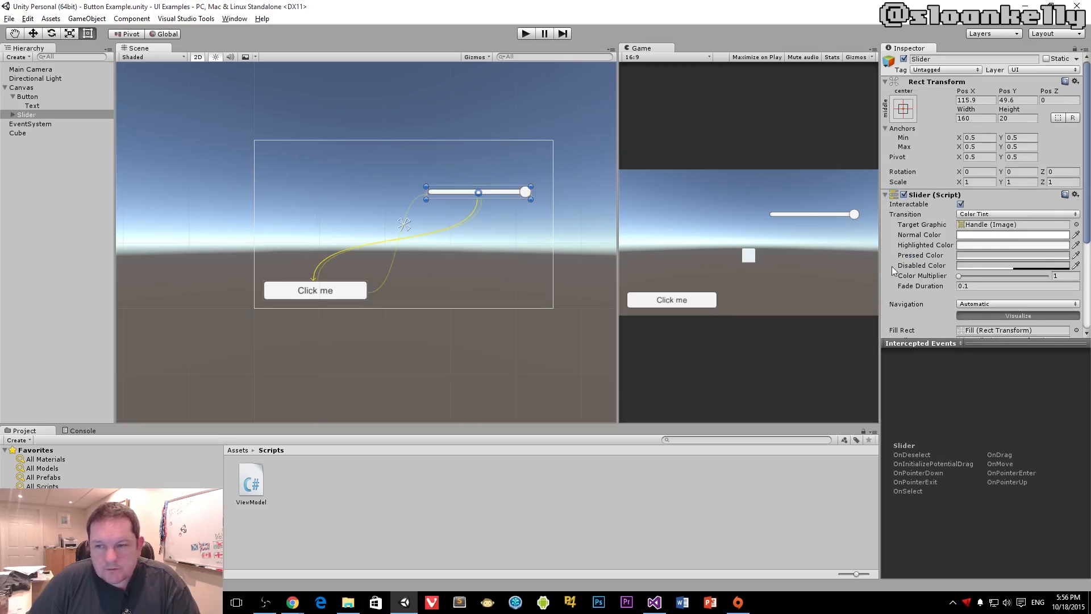
scroll("down", 3)
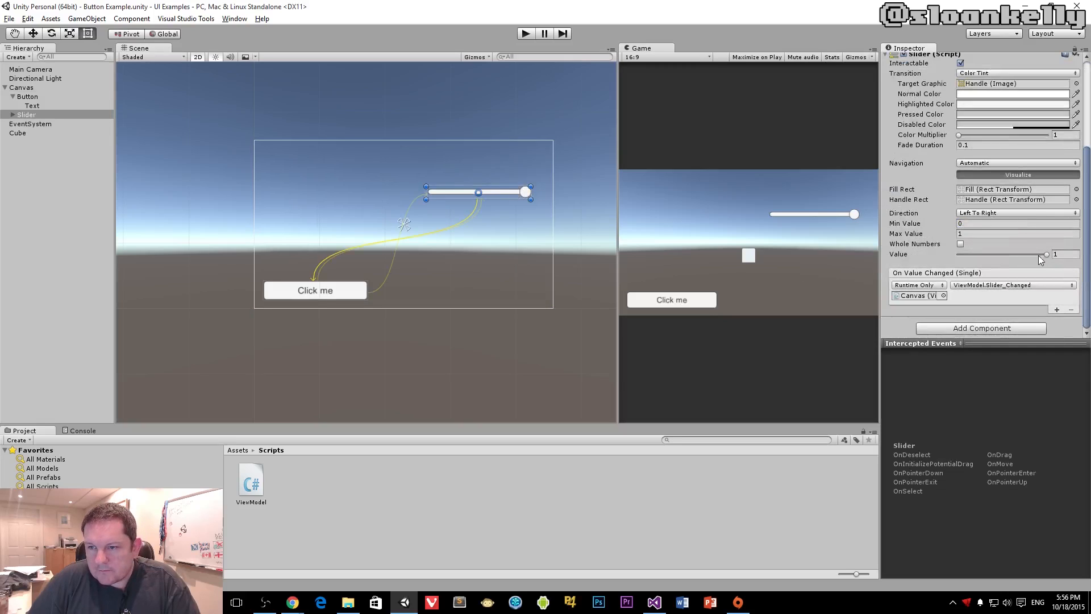
left_click_drag(525, 190, 432, 191)
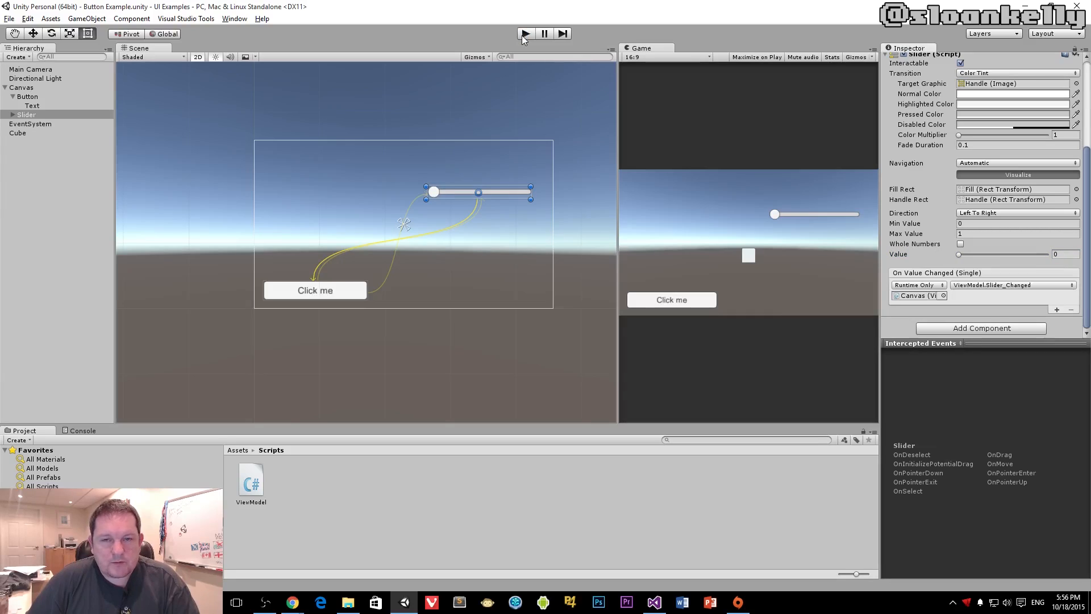
Step: Enter Play mode and drag the slider right so the cube rises
left_click(524, 33)
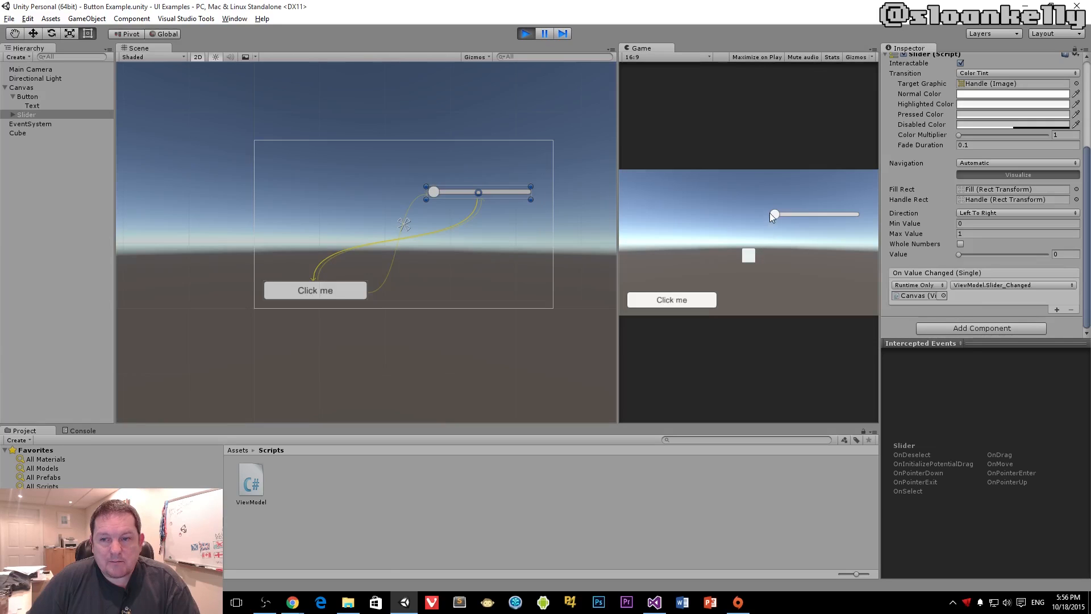
left_click_drag(775, 215, 855, 214)
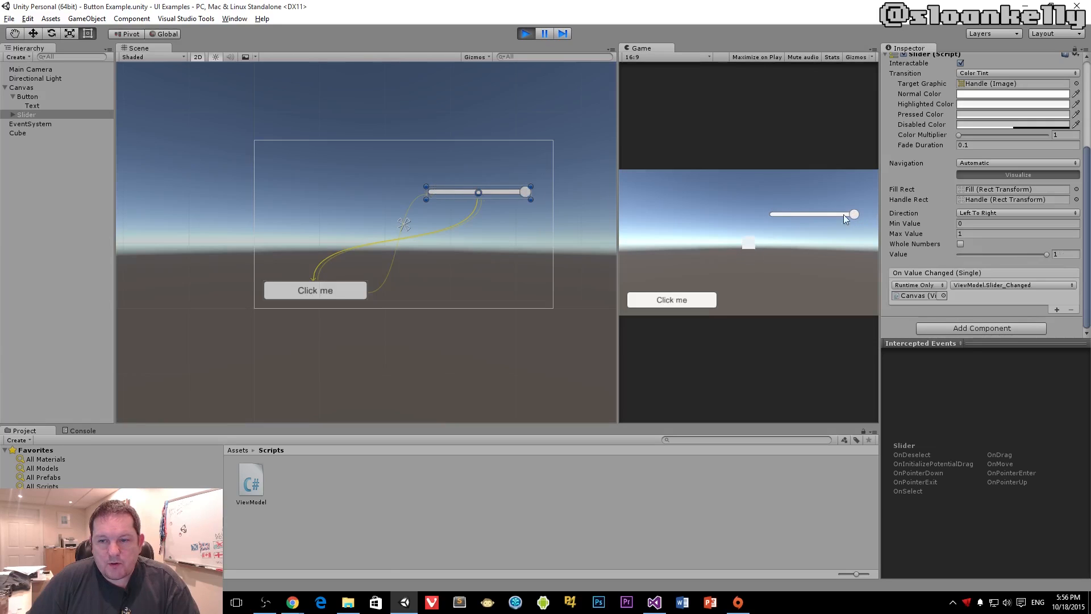